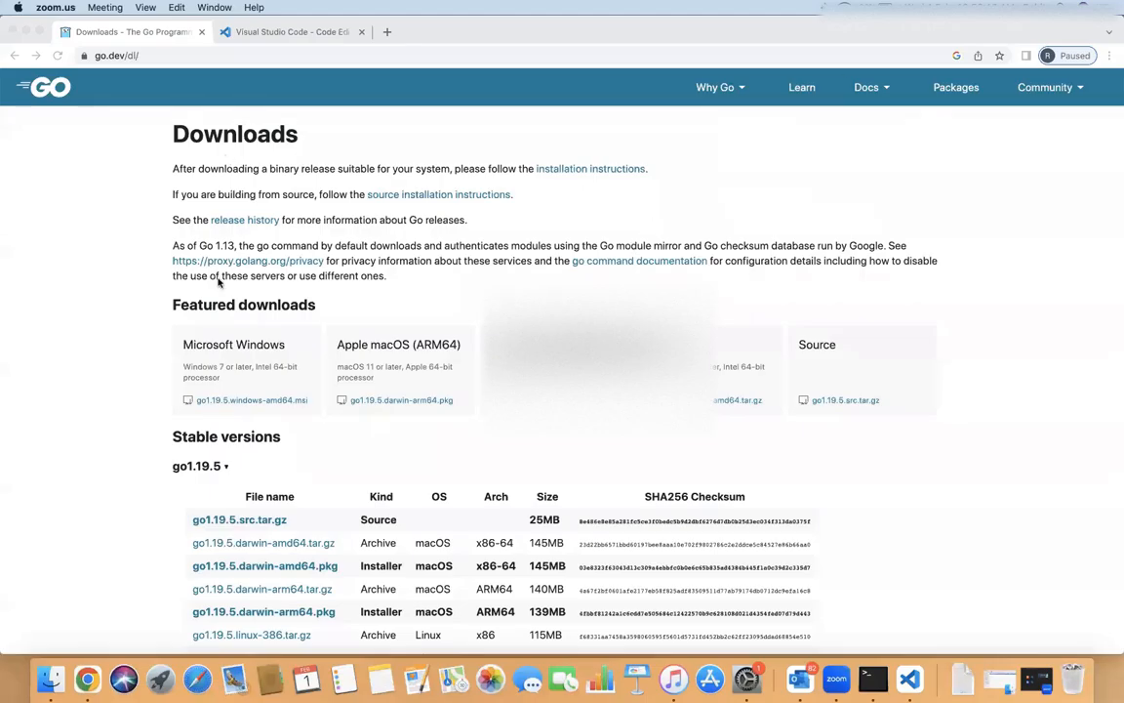
- Return from the Go downloads page to the go.dev home page via the Back button
click(16, 53)
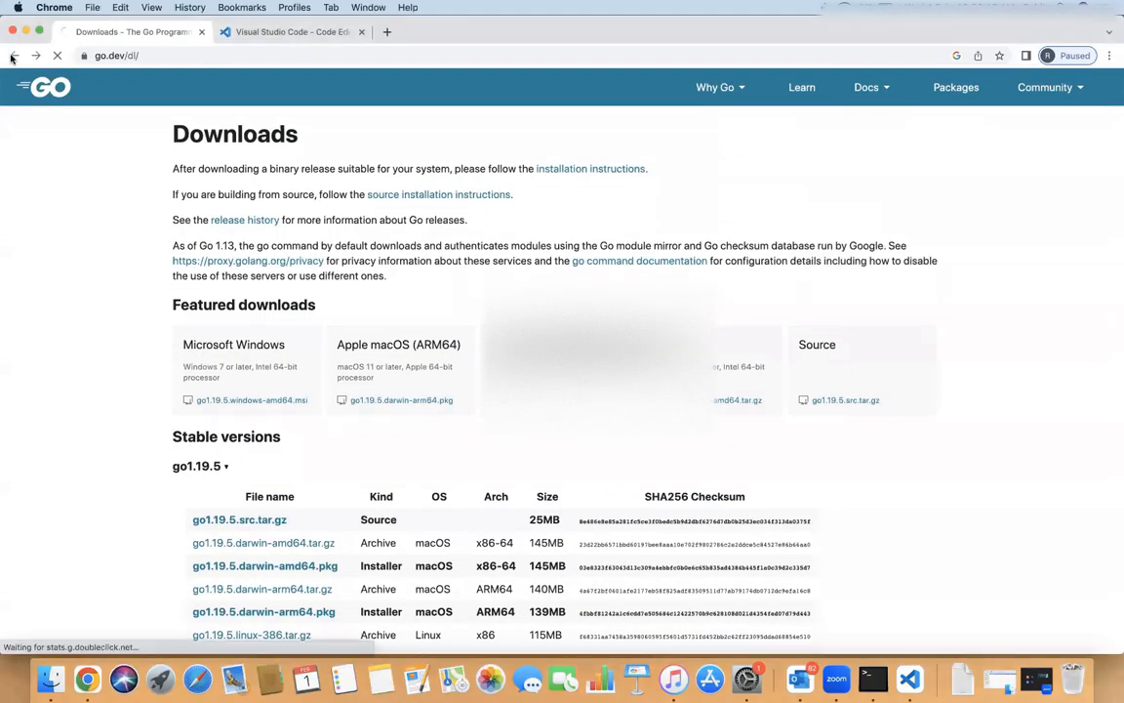
click(15, 51)
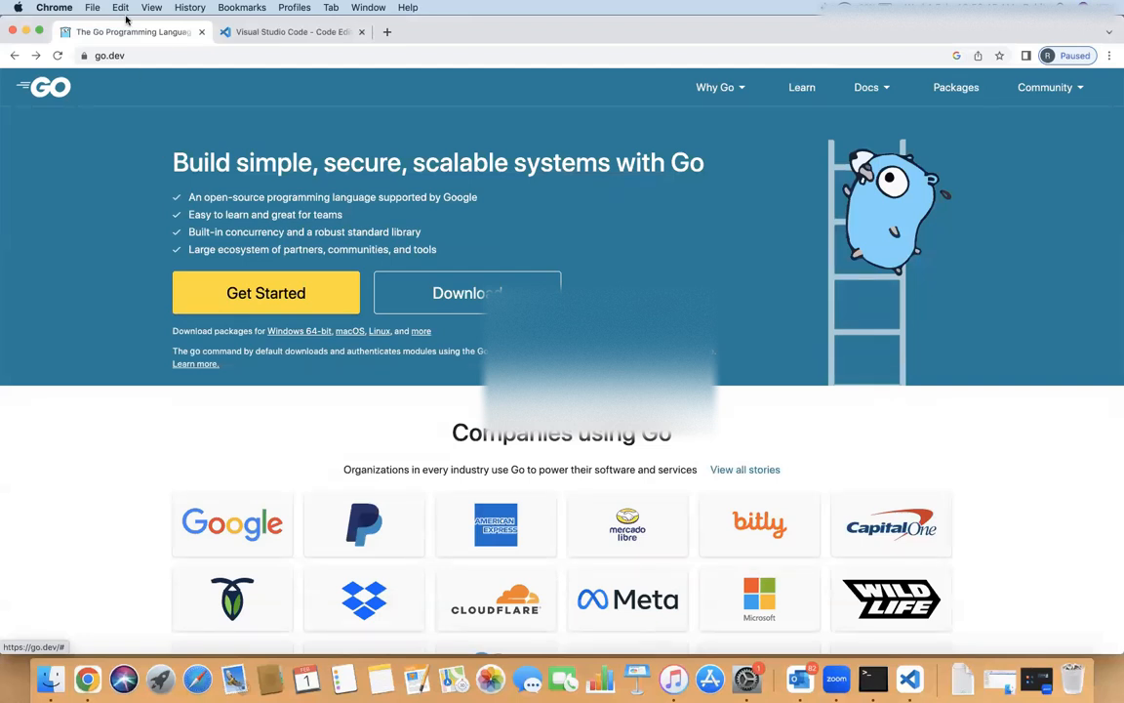
- Reach the go.dev/dl downloads page listing stable go1.19.5 installers
click(106, 55)
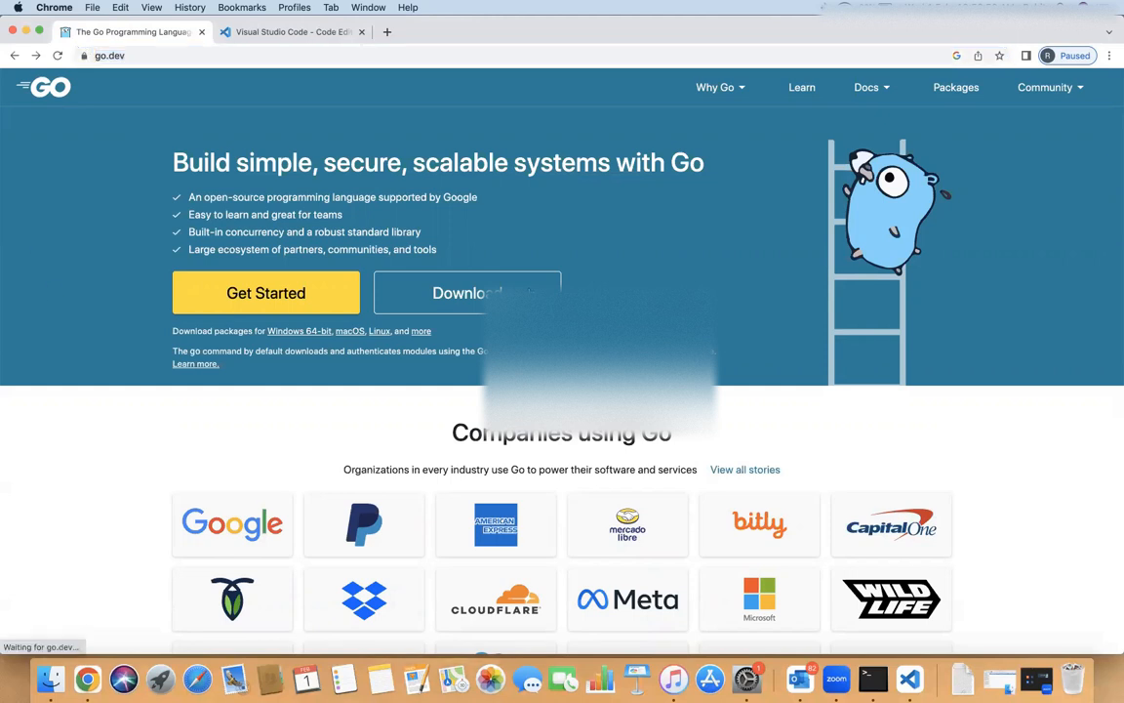
click(464, 293)
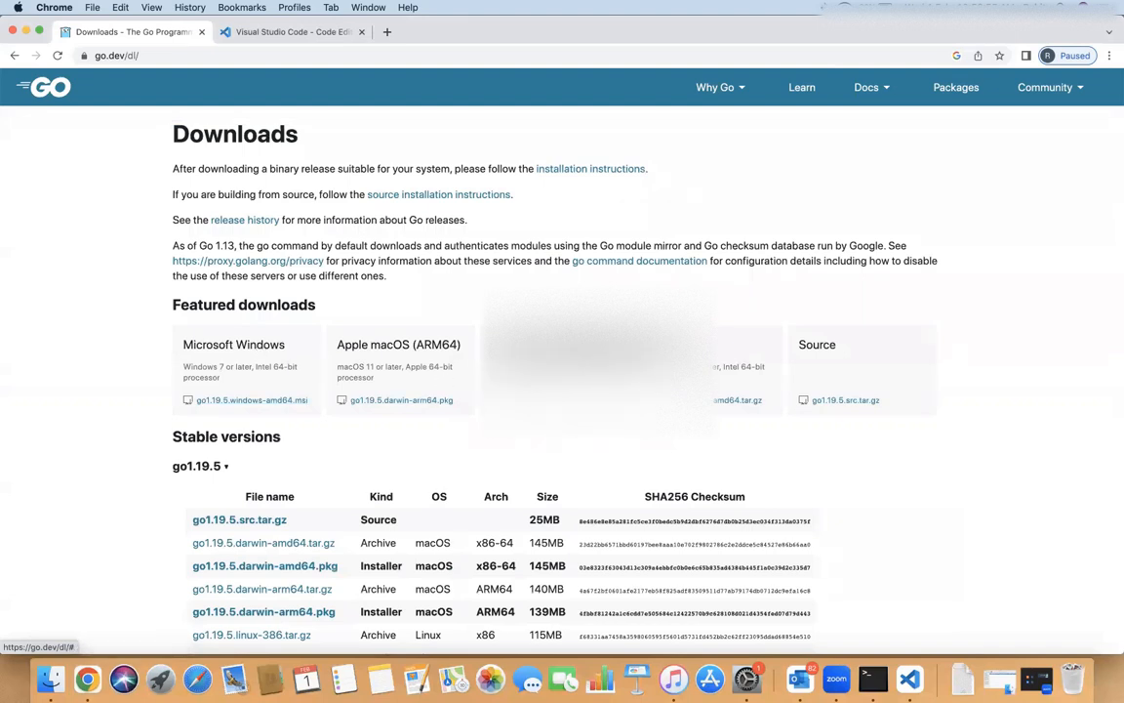
mouse_move(398, 400)
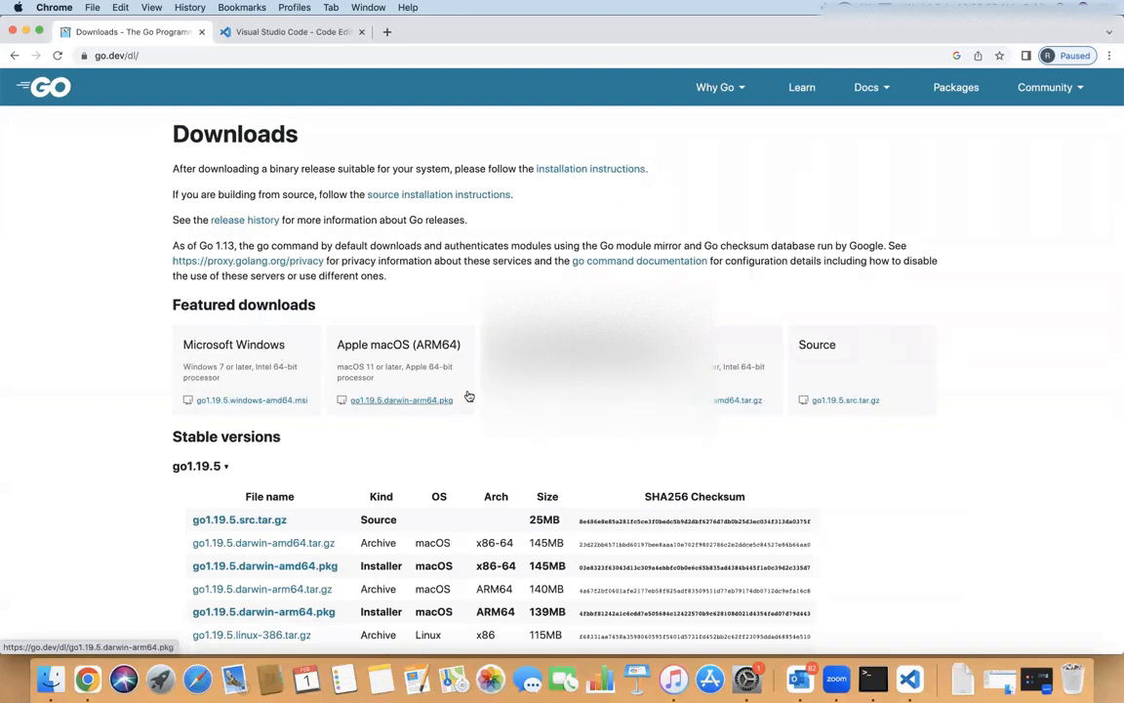
mouse_move(218, 353)
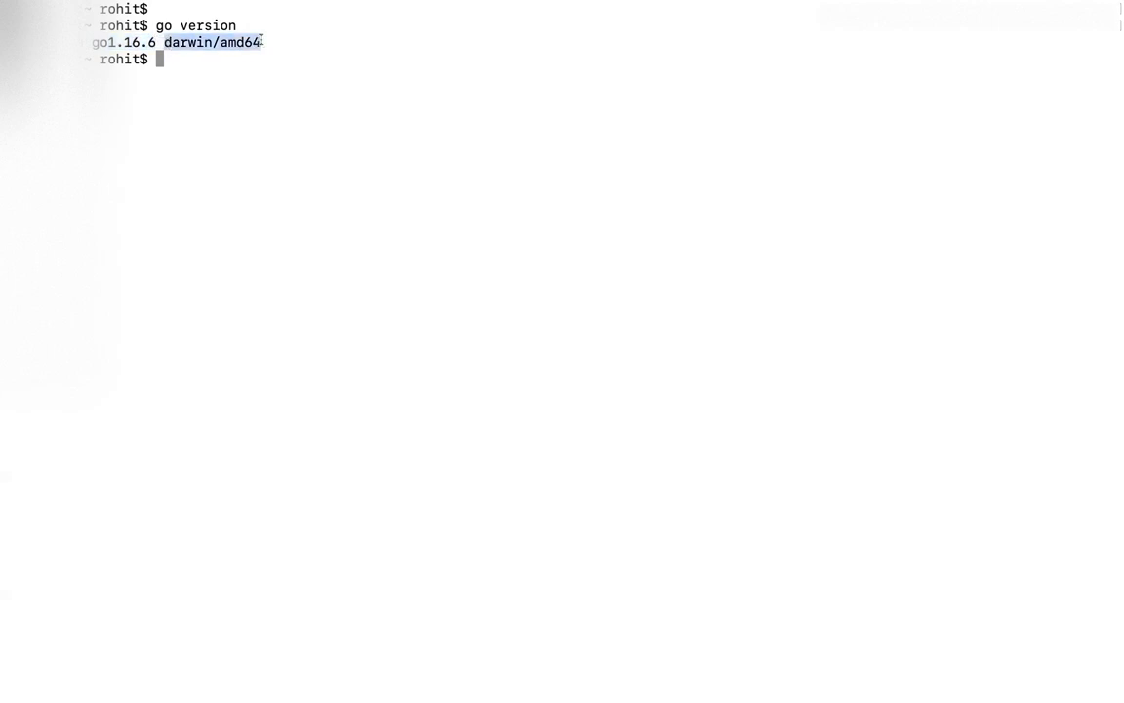
- Print the Go root directory with `echo $GOROOT` after checking go1.16.6 darwin/amd64
text(echo $GOROOT)
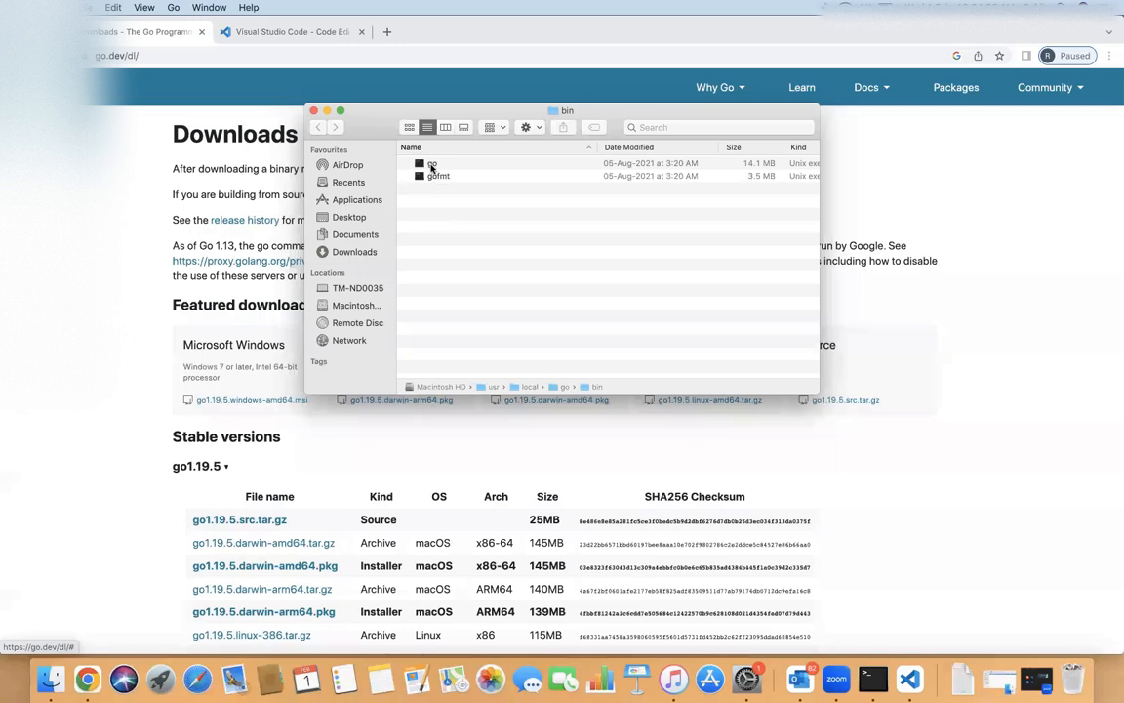
- Select gofmt in /usr/local/go/bin and close the Finder window
click(437, 175)
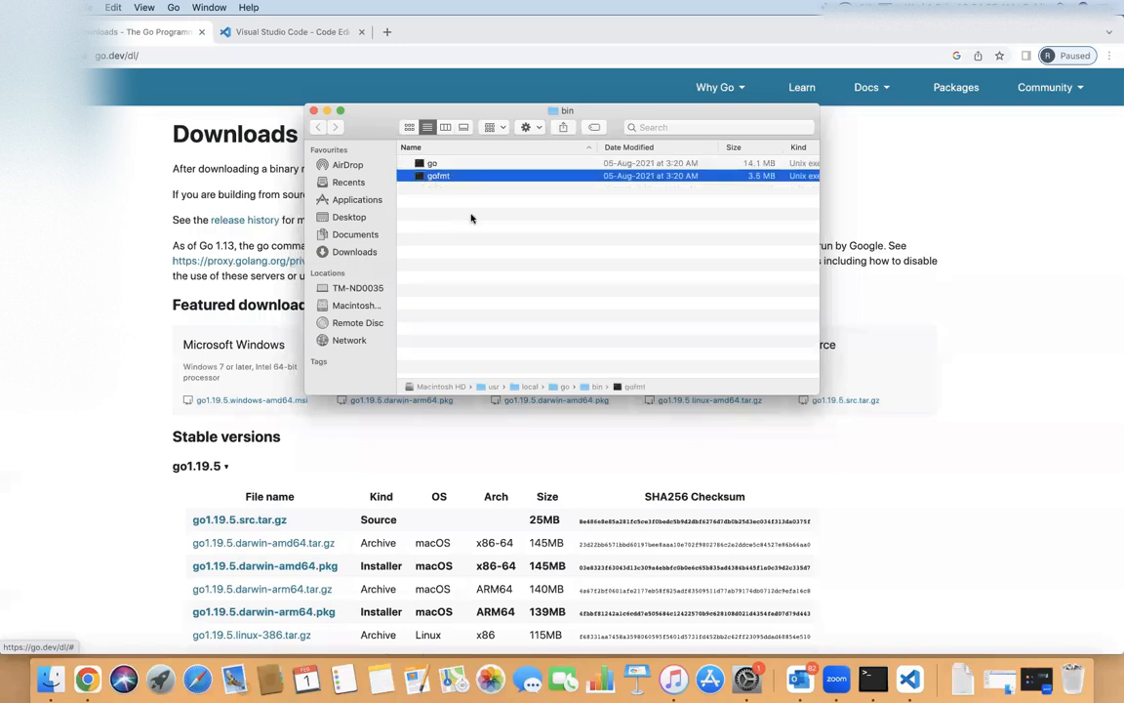
click(313, 111)
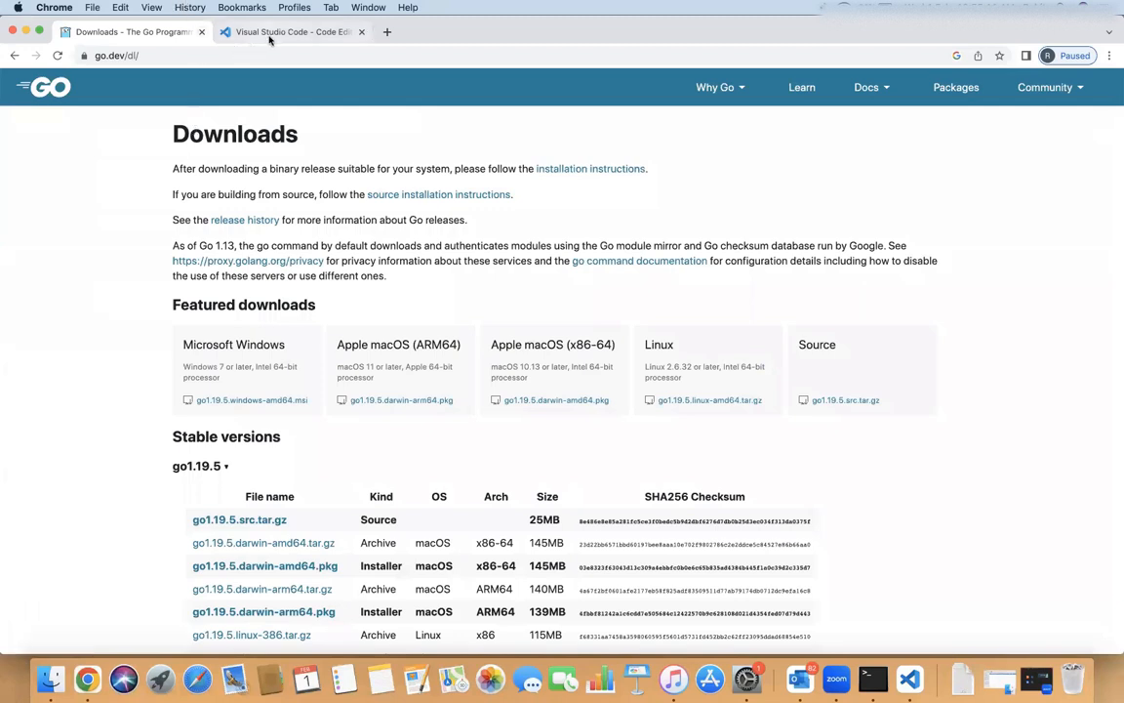
- Show the code.visualstudio.com download page in Chrome
click(293, 31)
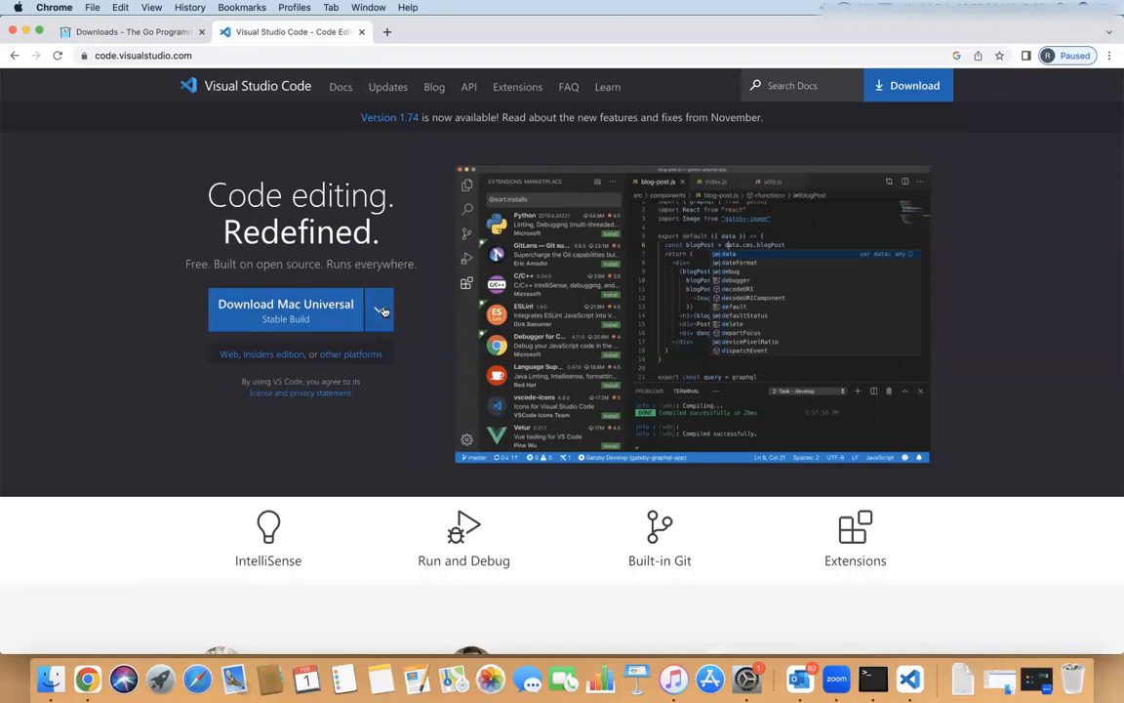
click(378, 308)
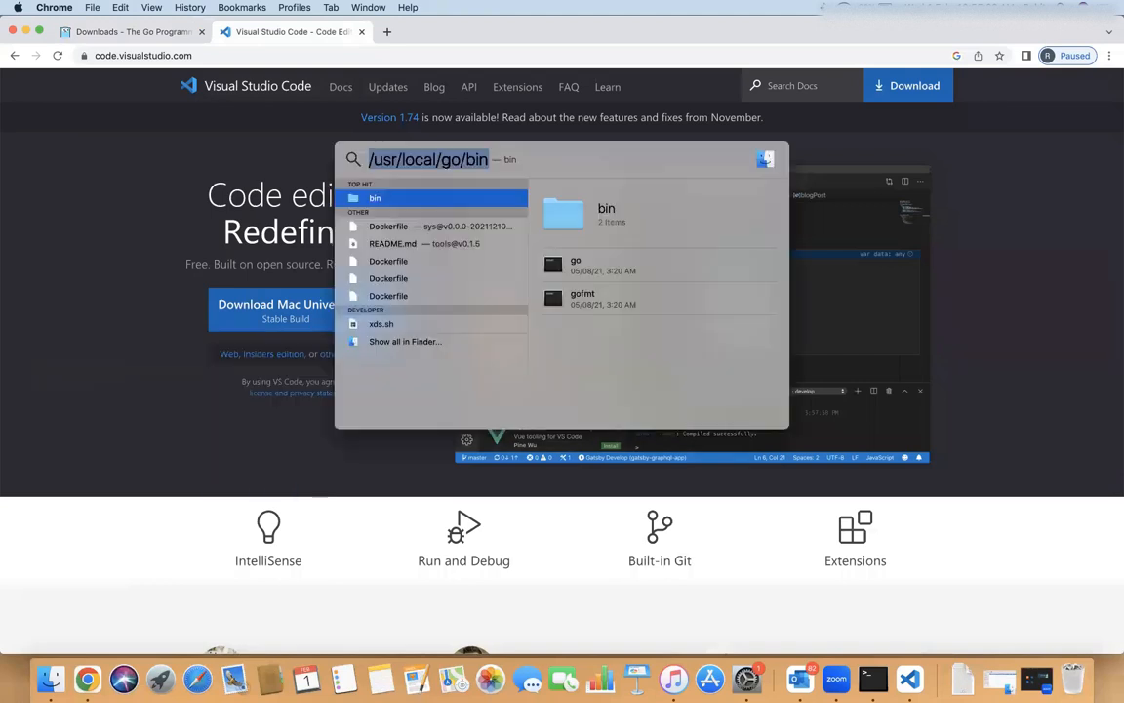
- Launch Visual Studio Code from Spotlight and maximize its Get Started window
text(visual Studio Code)
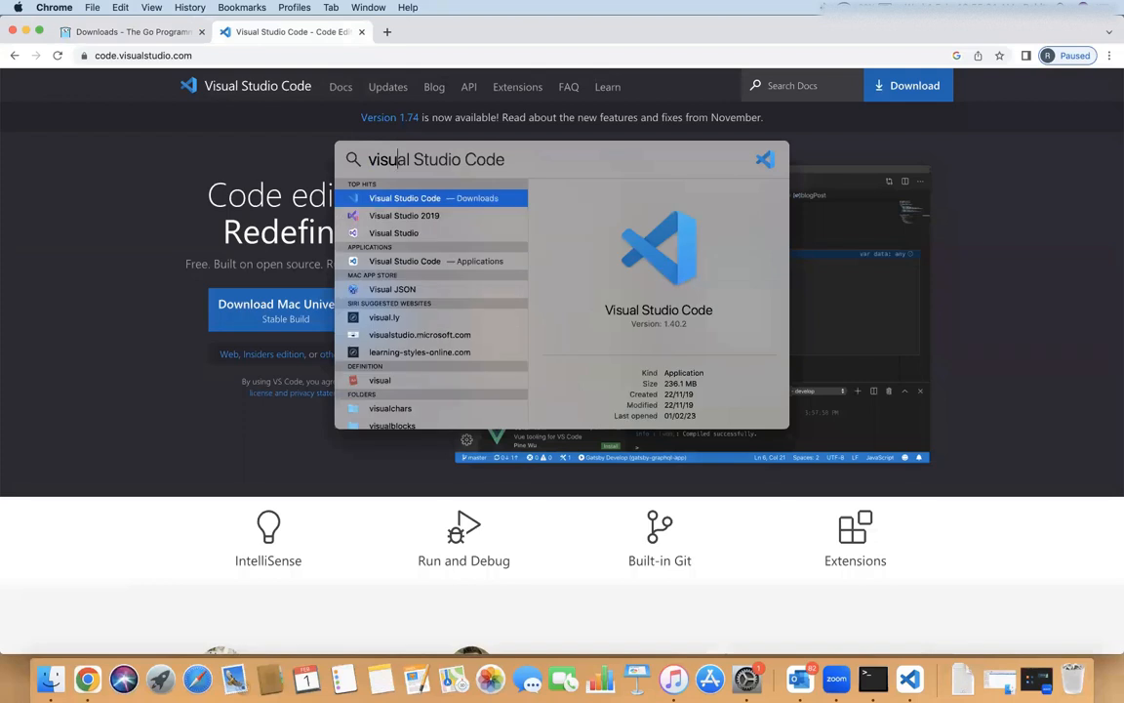
click(909, 679)
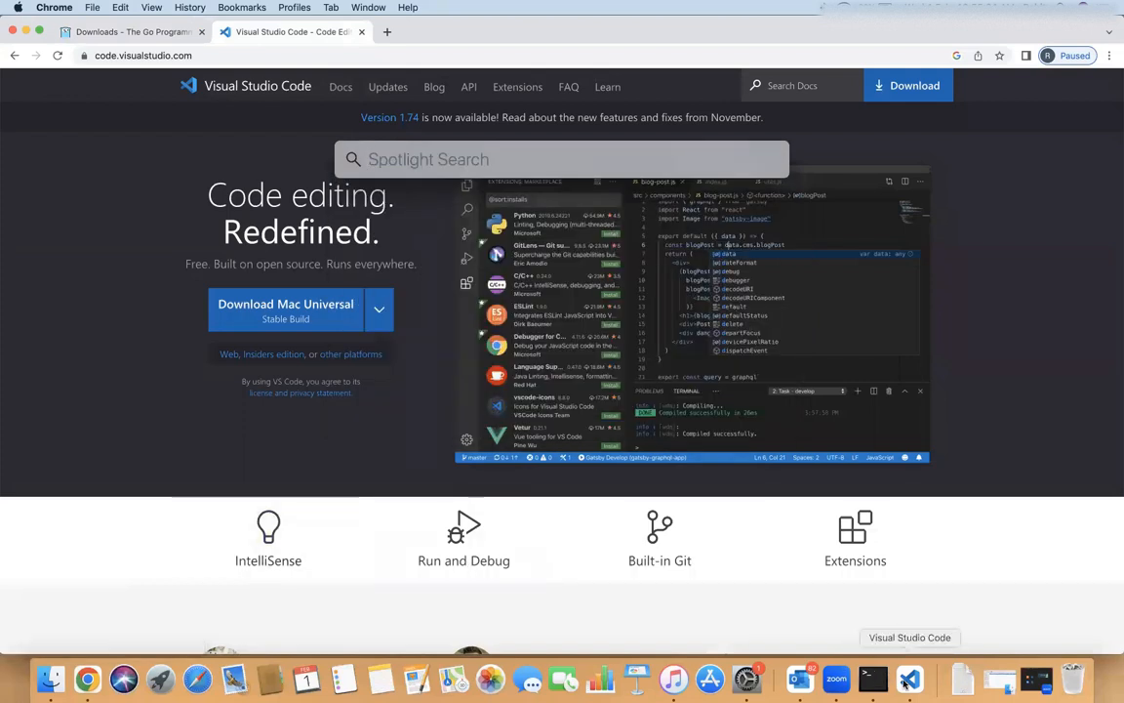
click(906, 673)
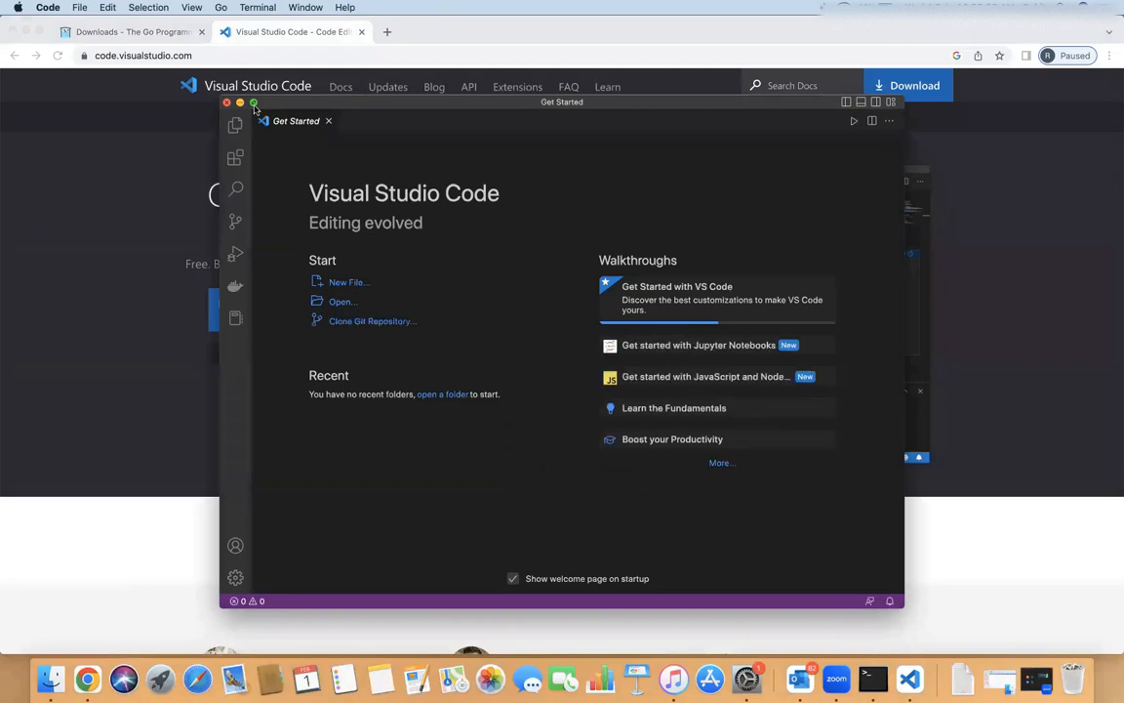
click(252, 103)
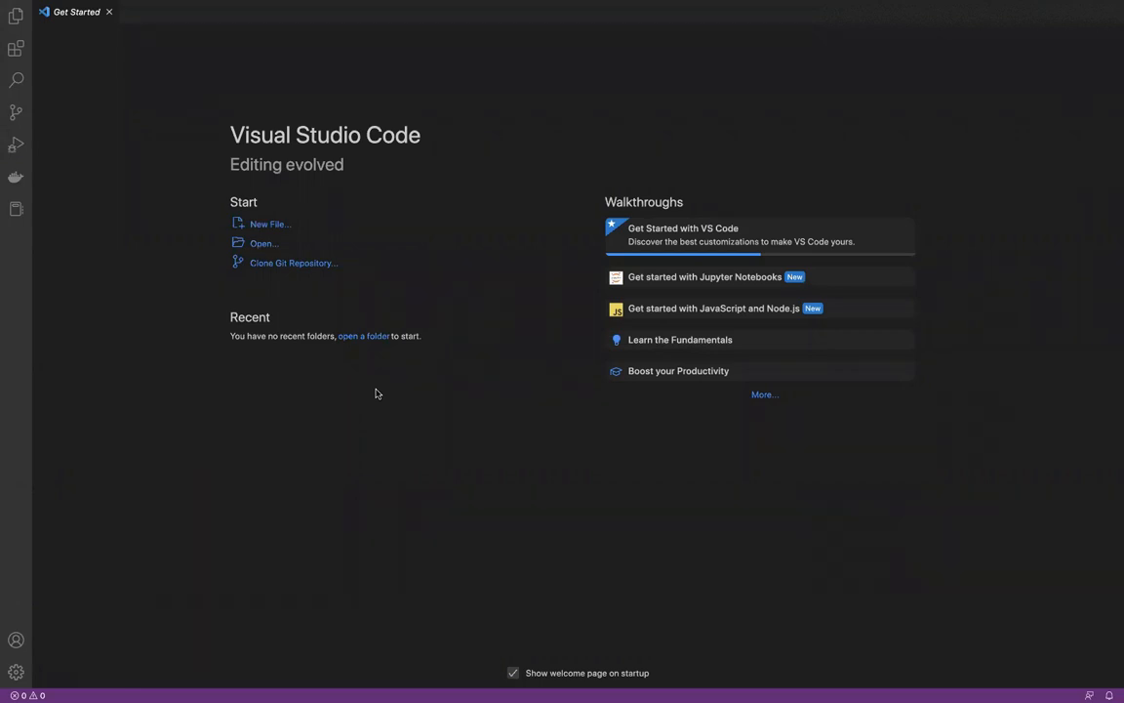
mouse_move(812, 367)
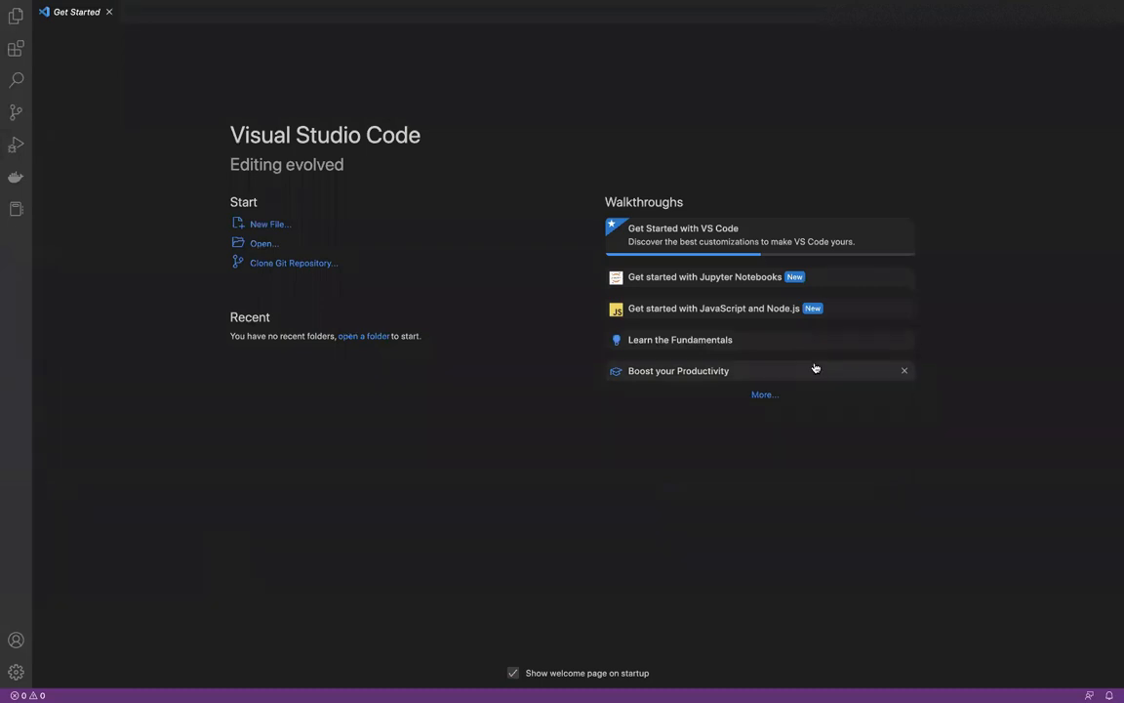
mouse_move(183, 304)
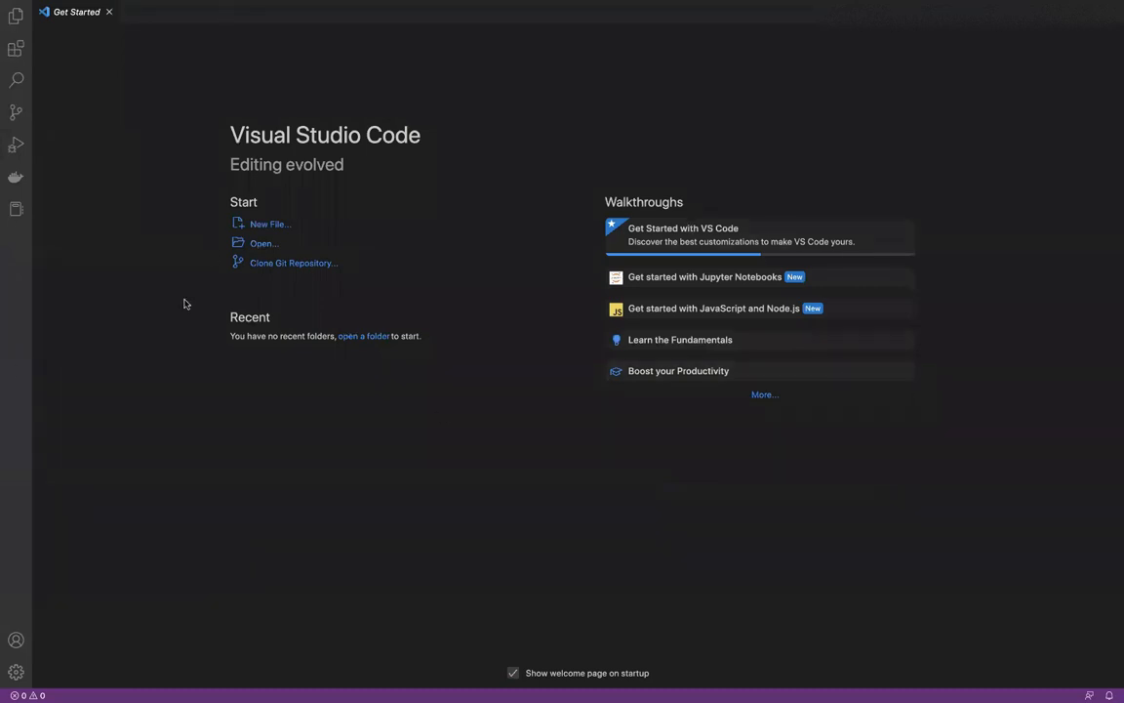
- Find 'go' in Extensions and install the Go extension by Go Team at Google
click(16, 667)
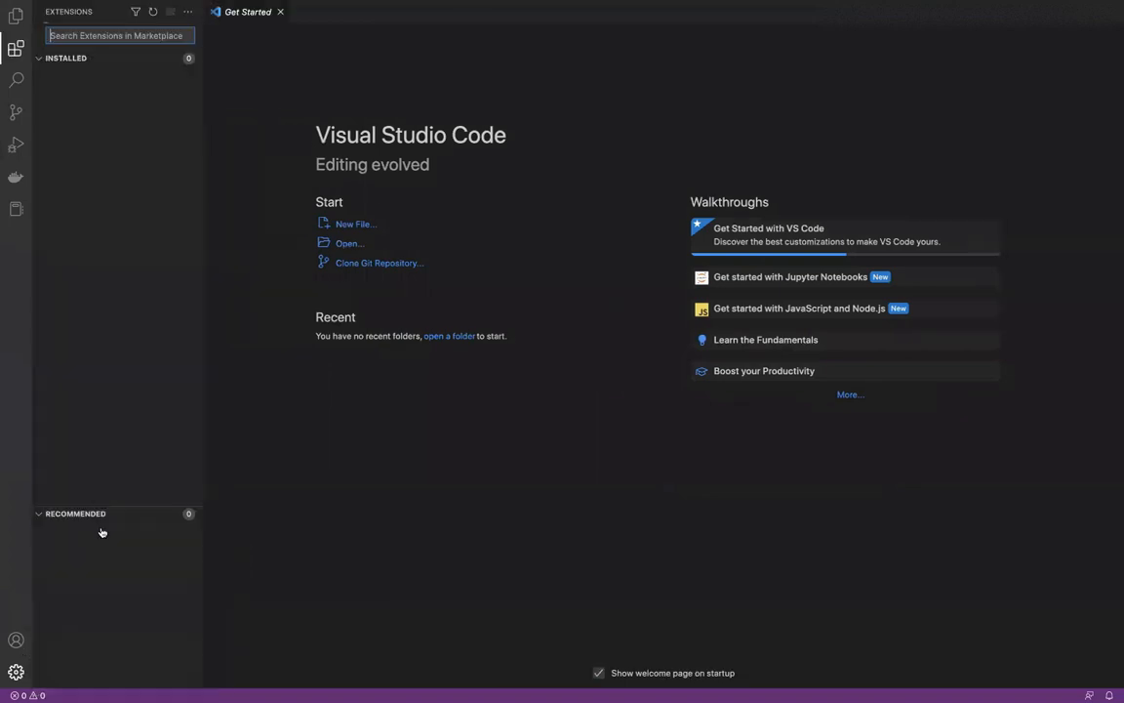
text(go)
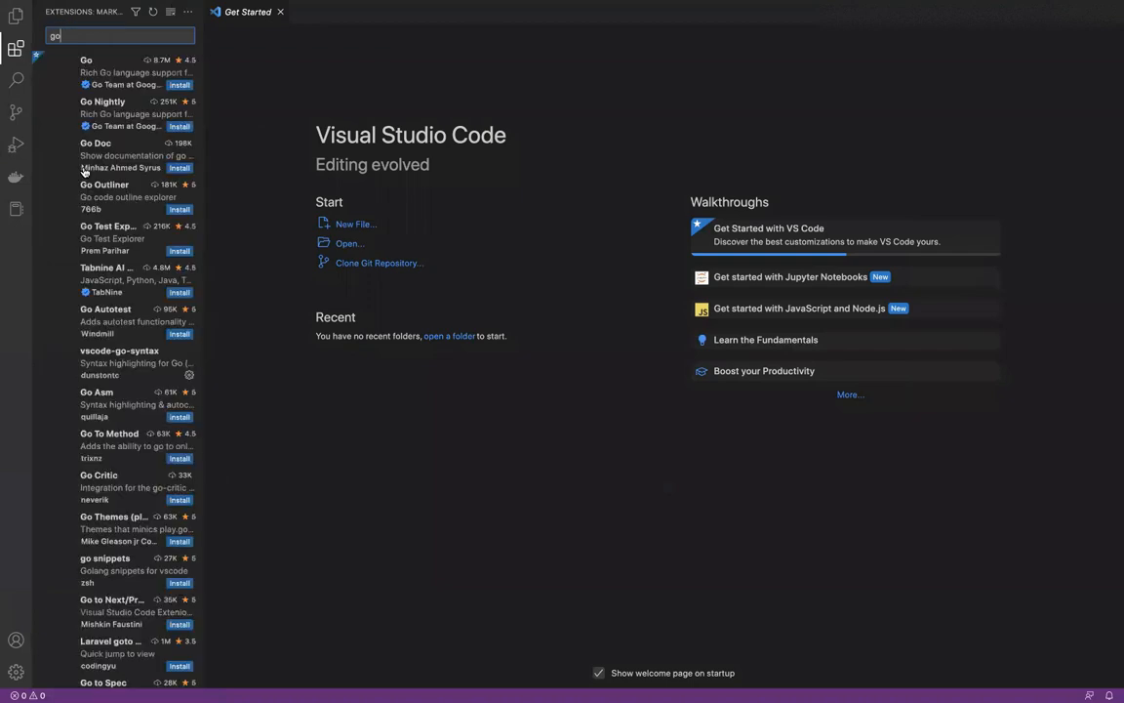
click(117, 74)
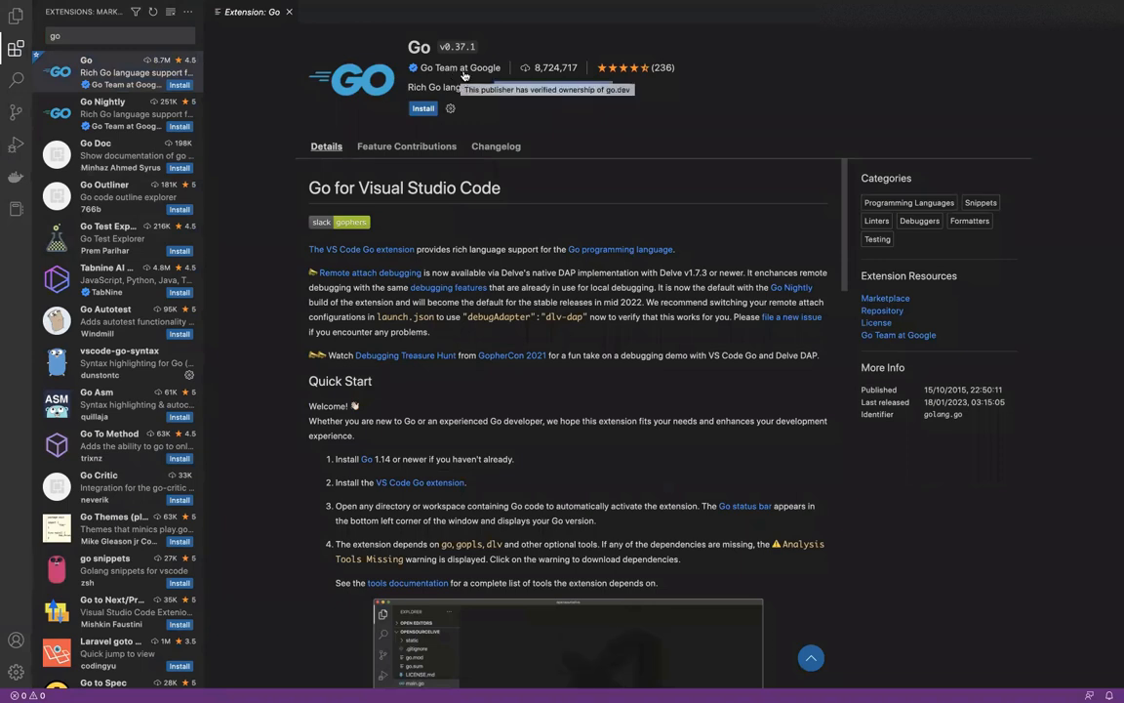
click(421, 109)
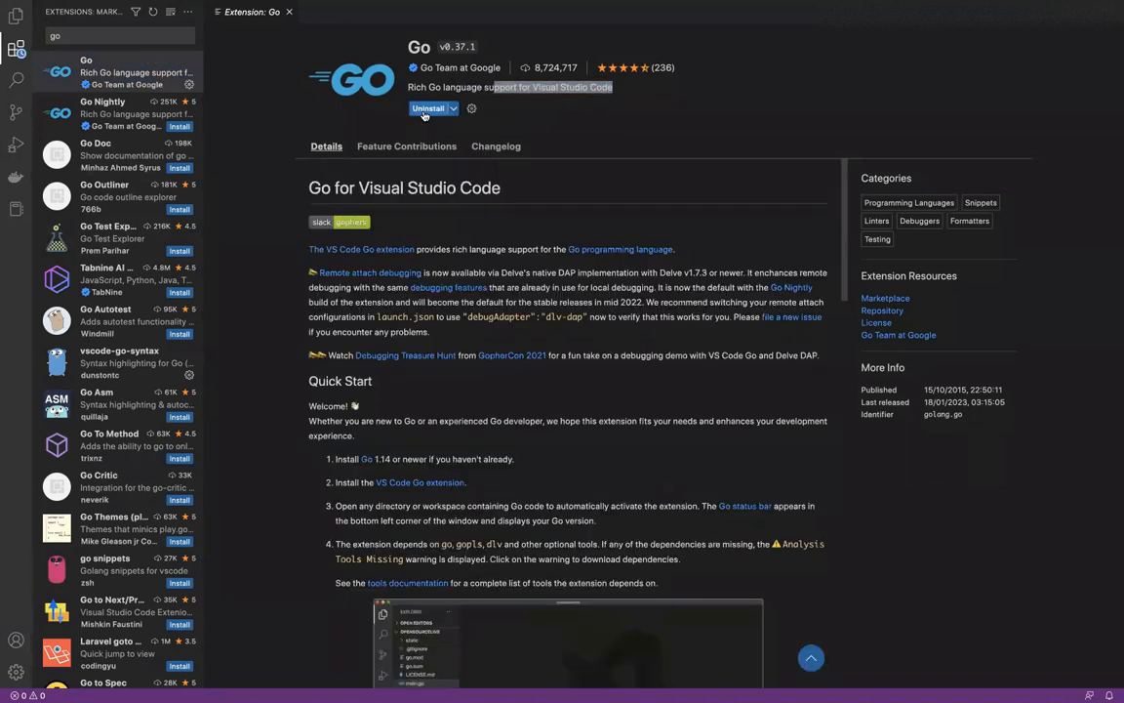
click(431, 109)
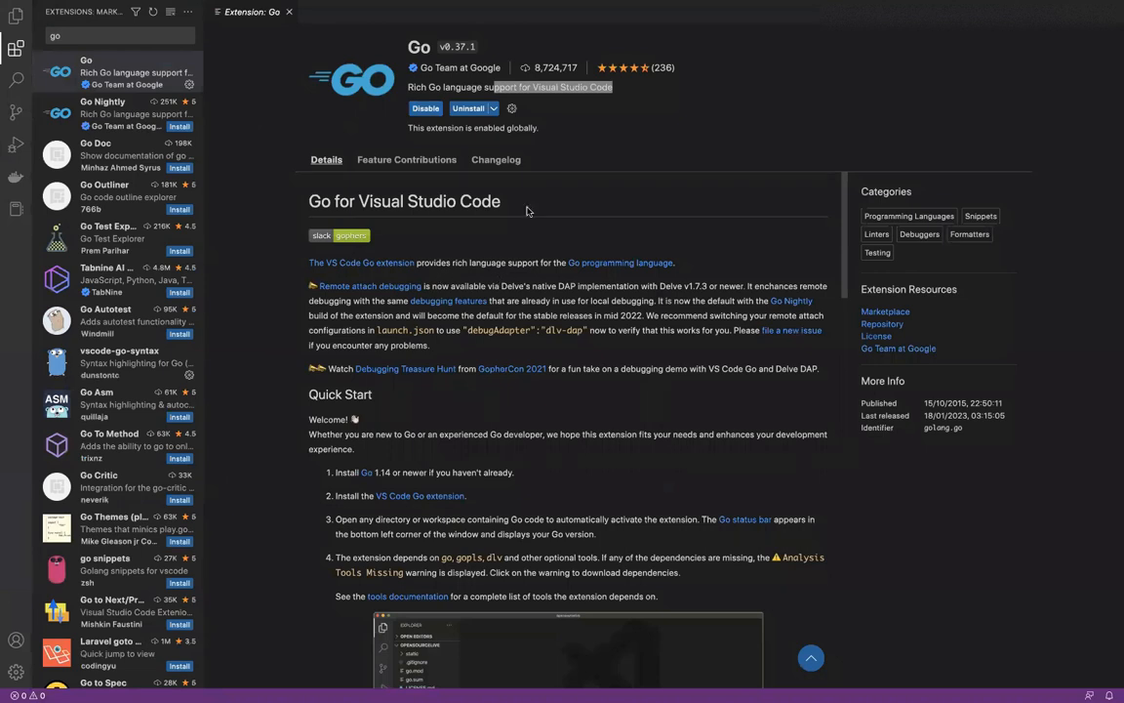
mouse_move(439, 285)
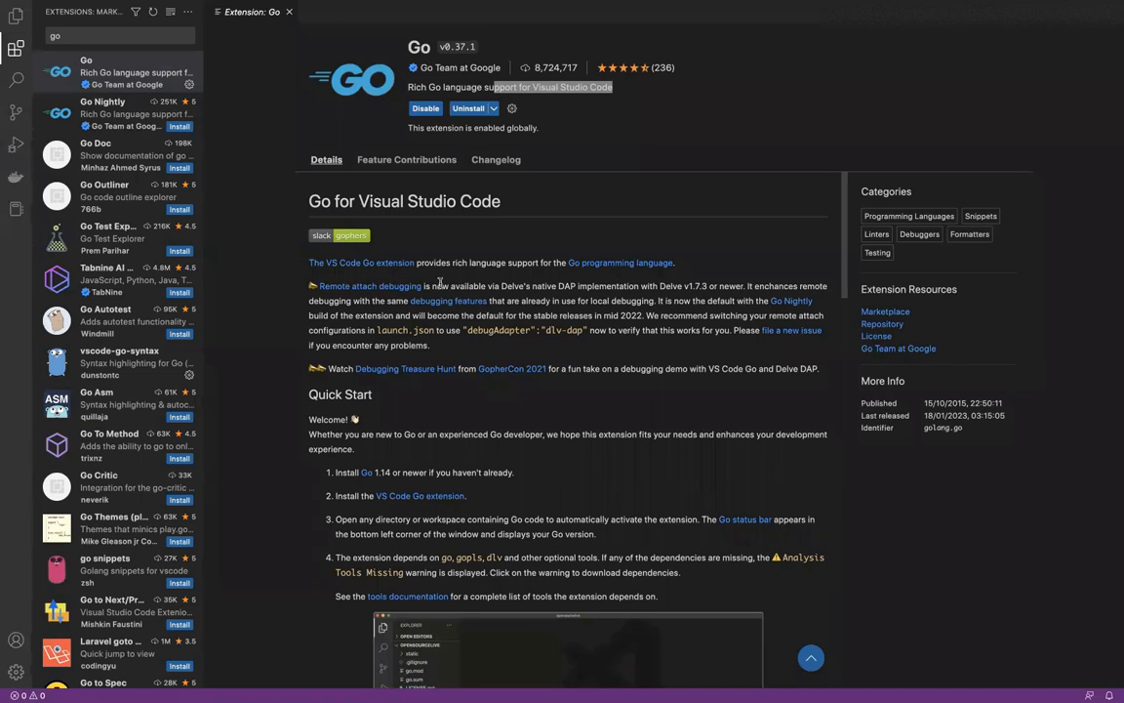
mouse_move(281, 305)
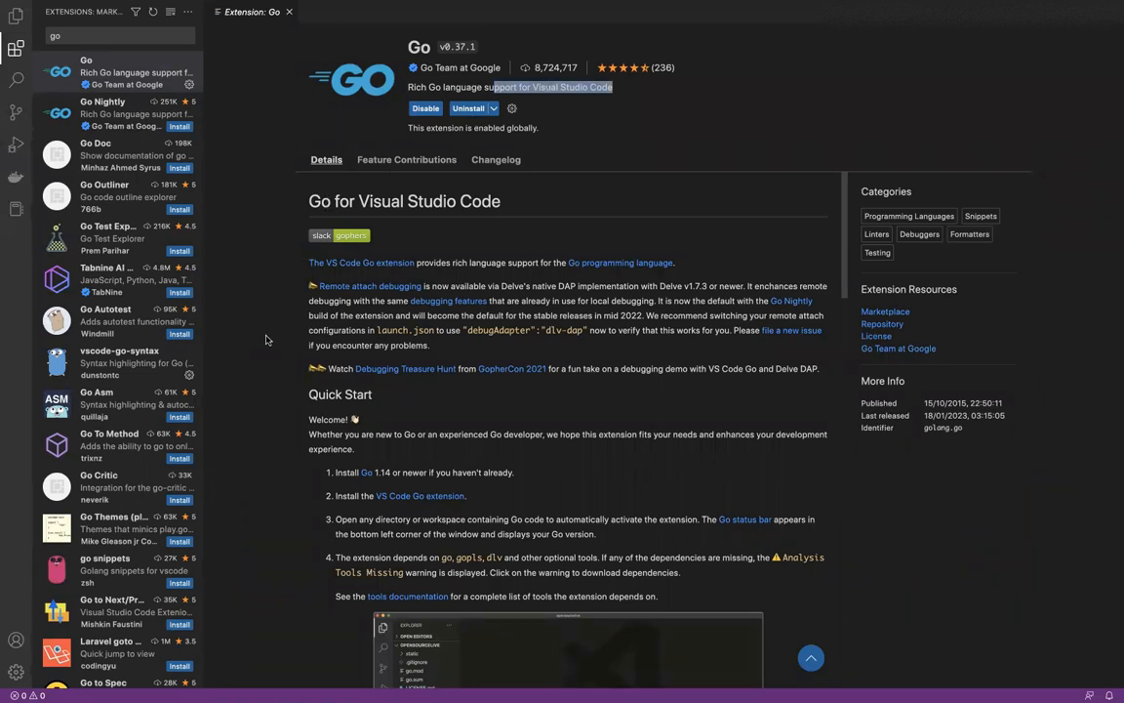
- Run 'Go: Install/Update Tools' from the command palette
key(Ctrl+Shift+P)
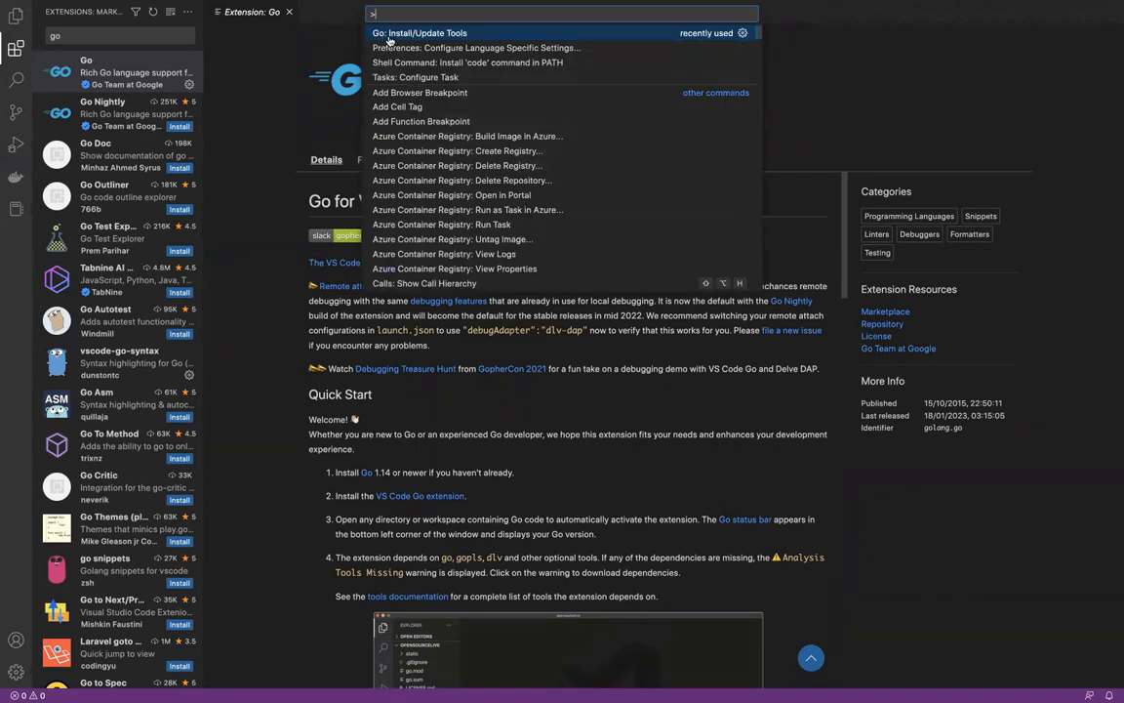
mouse_move(398, 47)
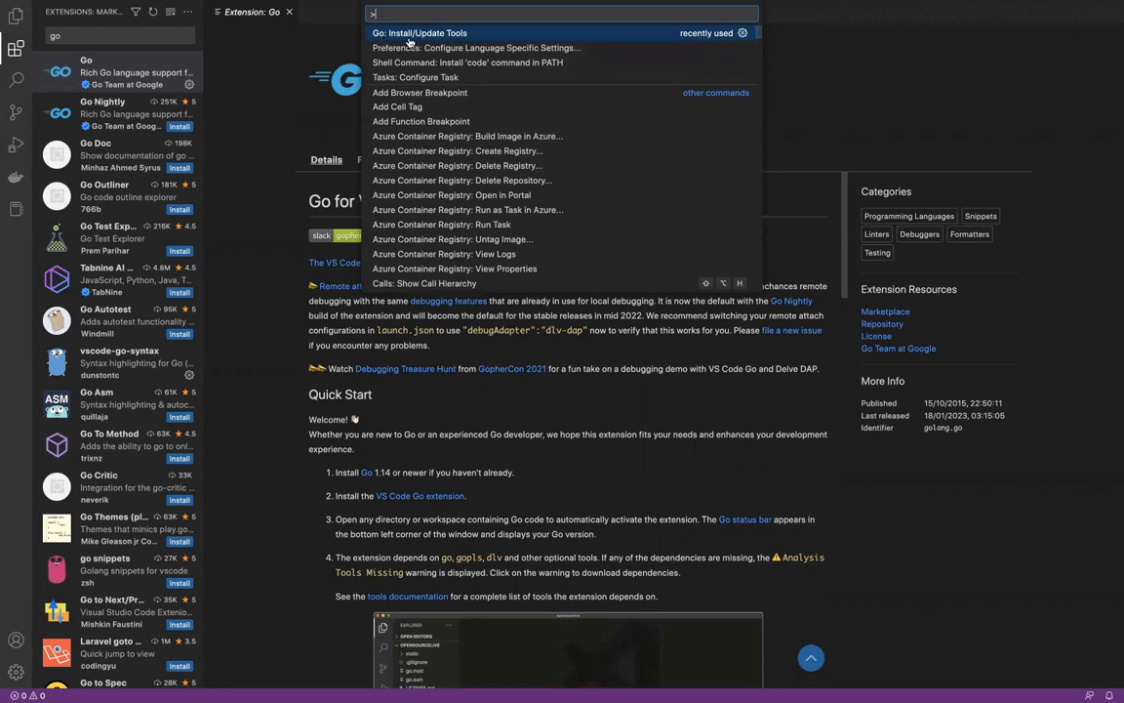
mouse_move(434, 47)
text(Go:)
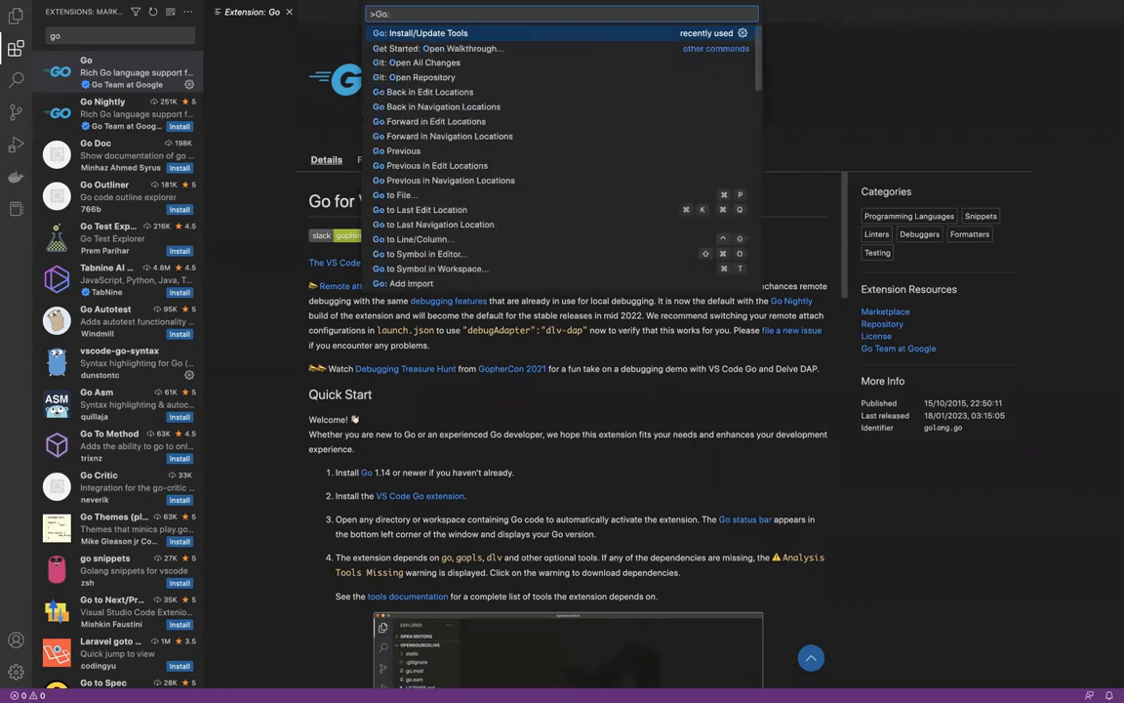
text(Install/)
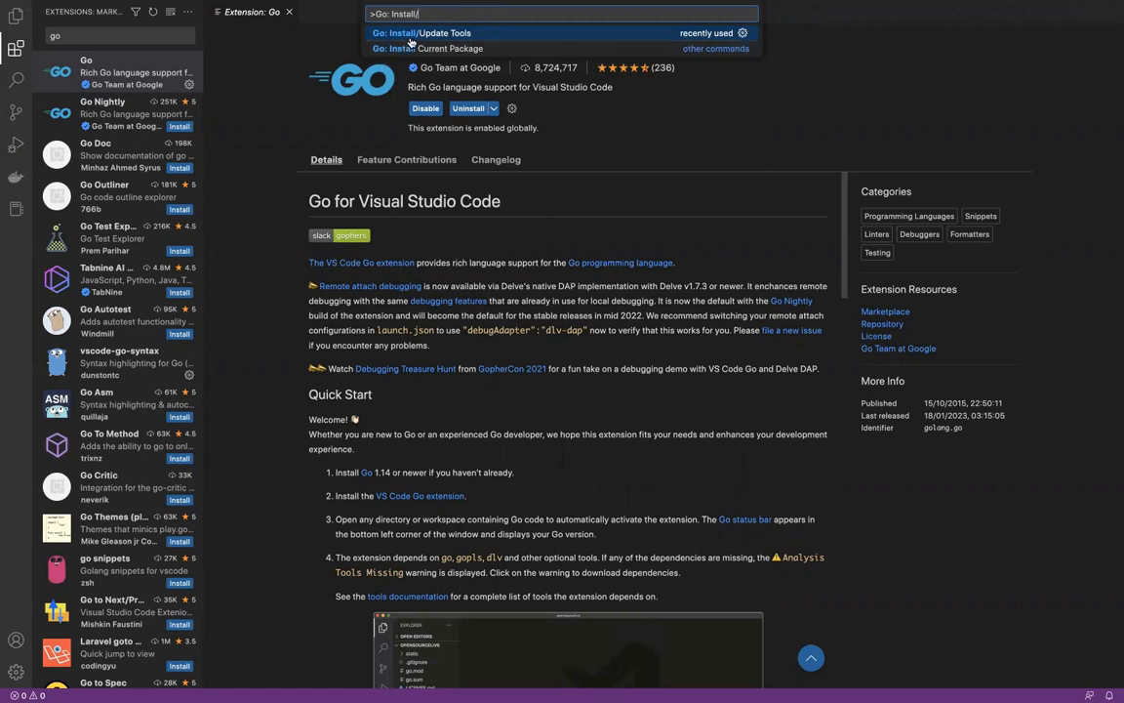
click(421, 31)
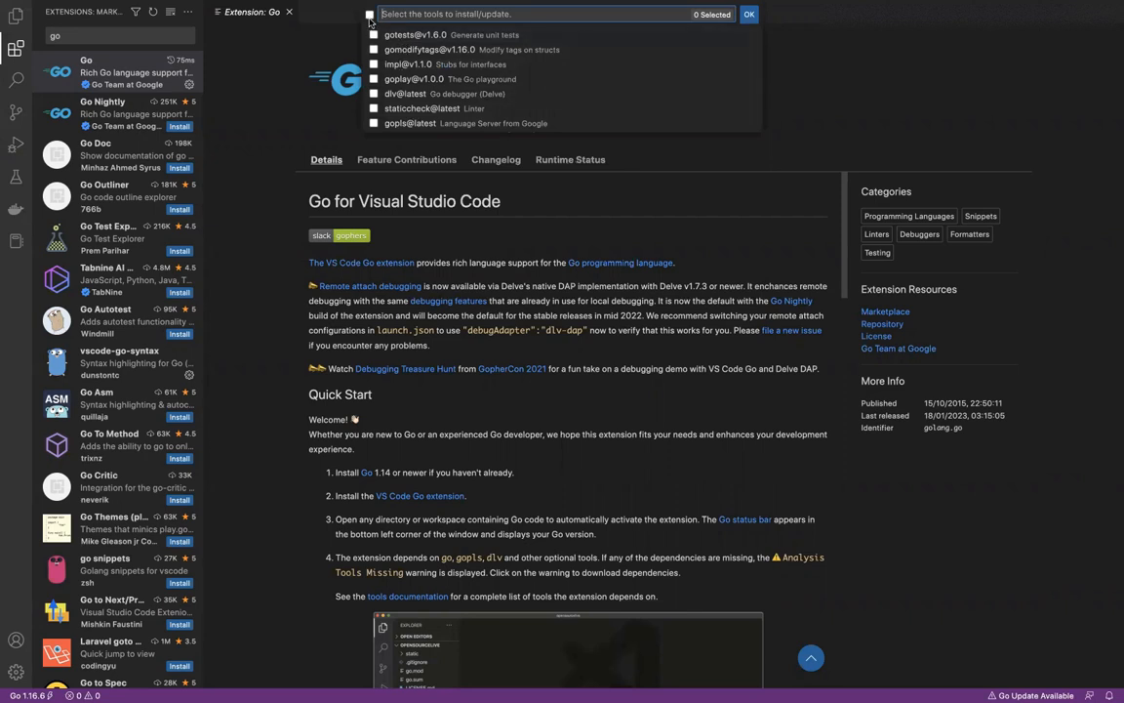
- Select all seven tools (gotests, gomodifytags, impl, goplay, dlv, staticcheck, gopls) and install them
click(369, 13)
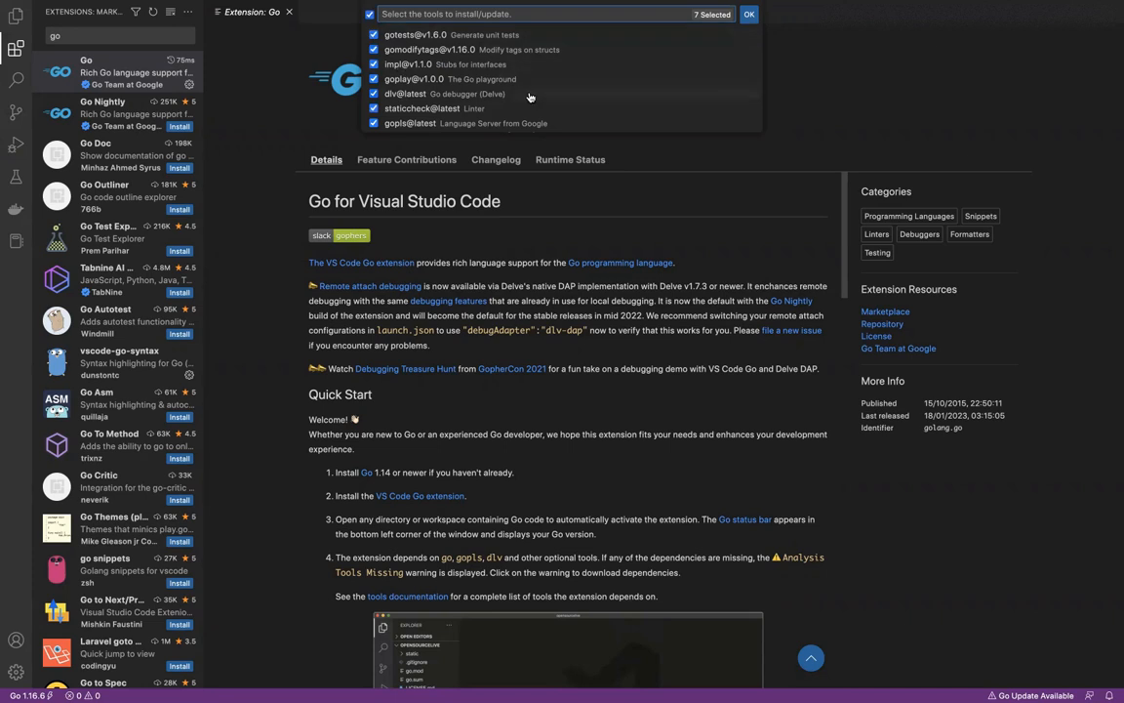
click(761, 15)
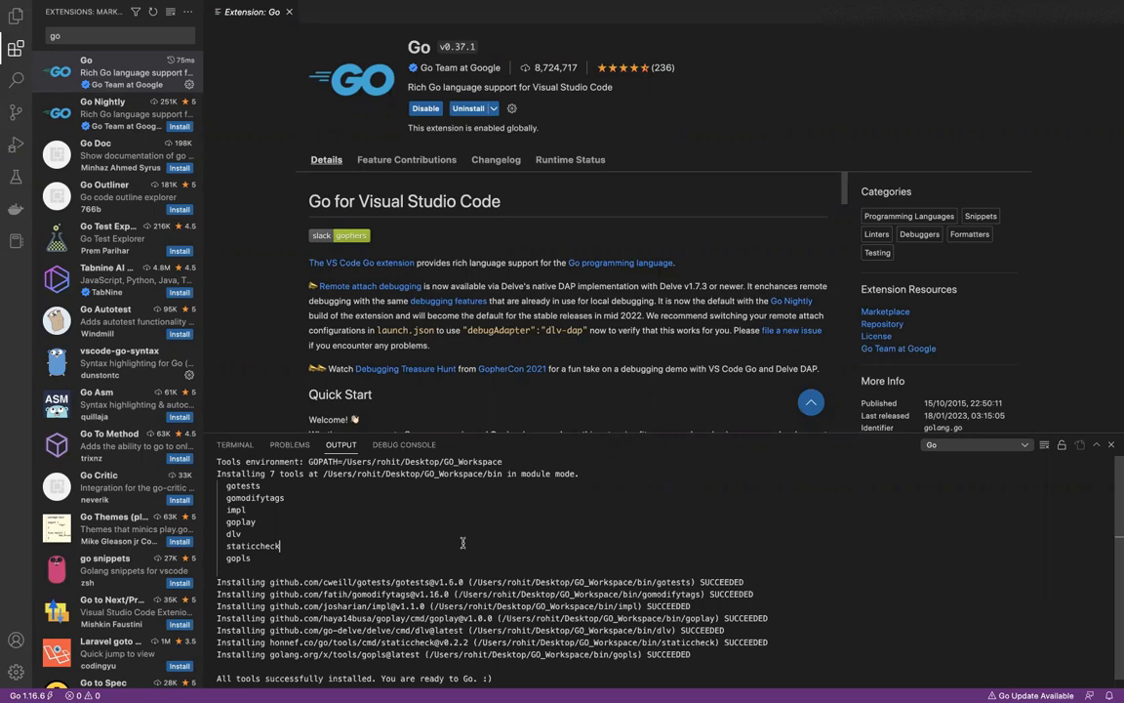
- Highlight dlv in the install log, then switch over to Google Chrome
double_click(252, 546)
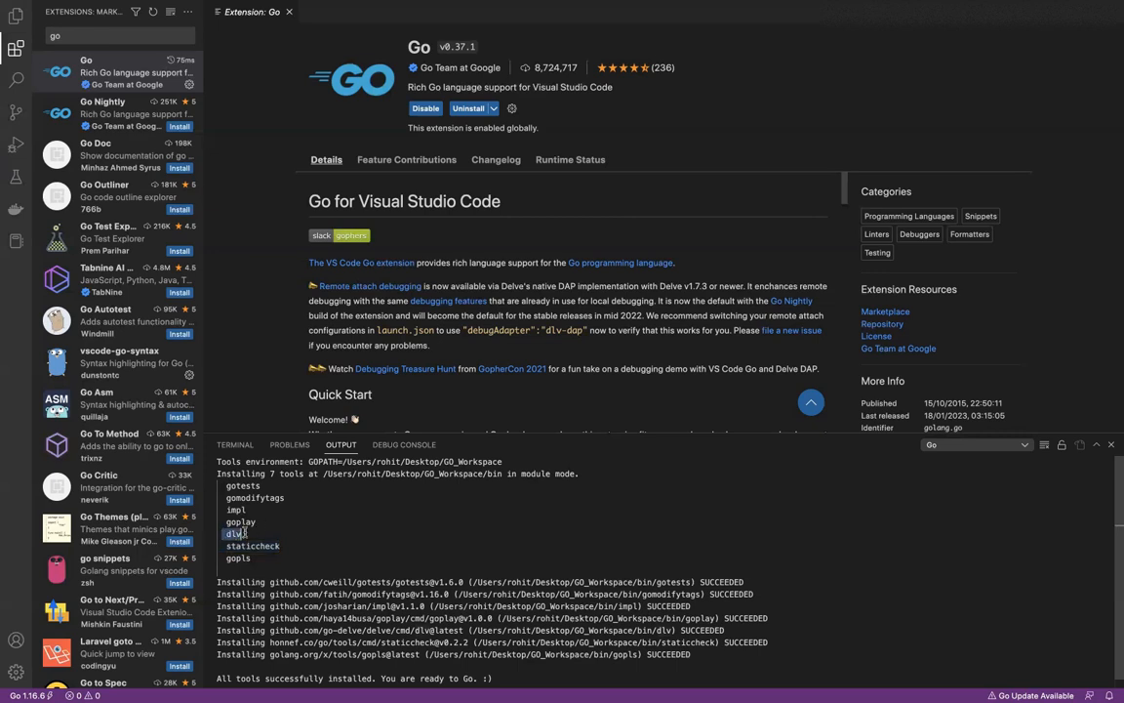
mouse_move(320, 531)
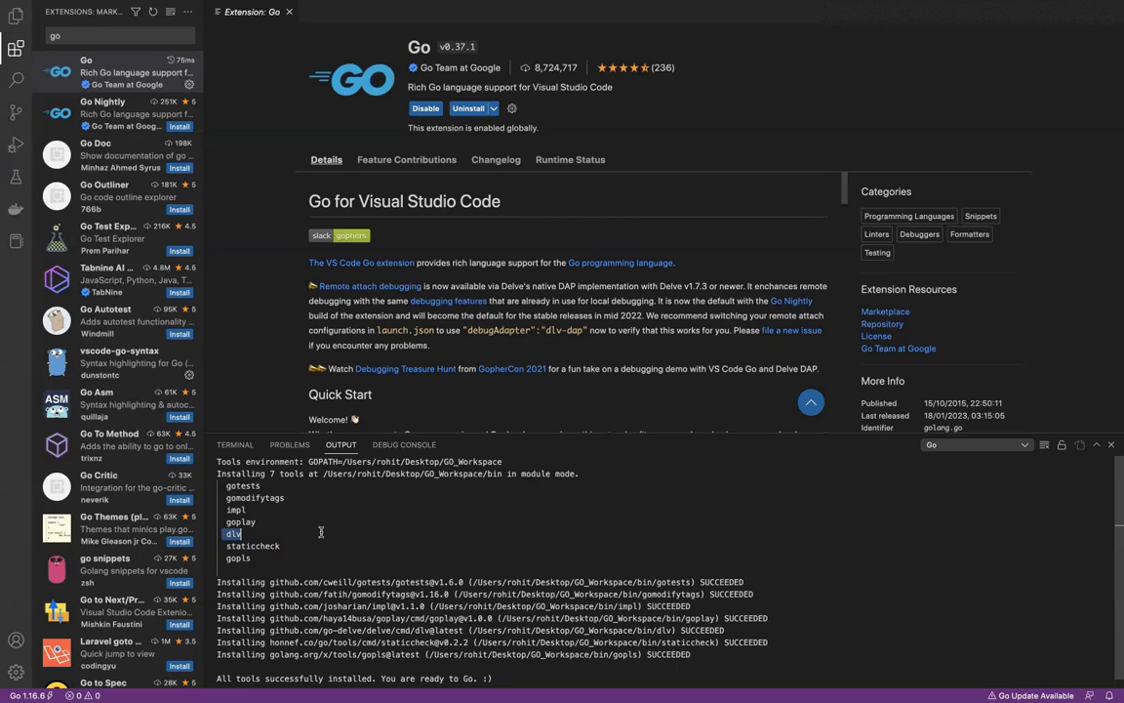
key(Cmd+Tab)
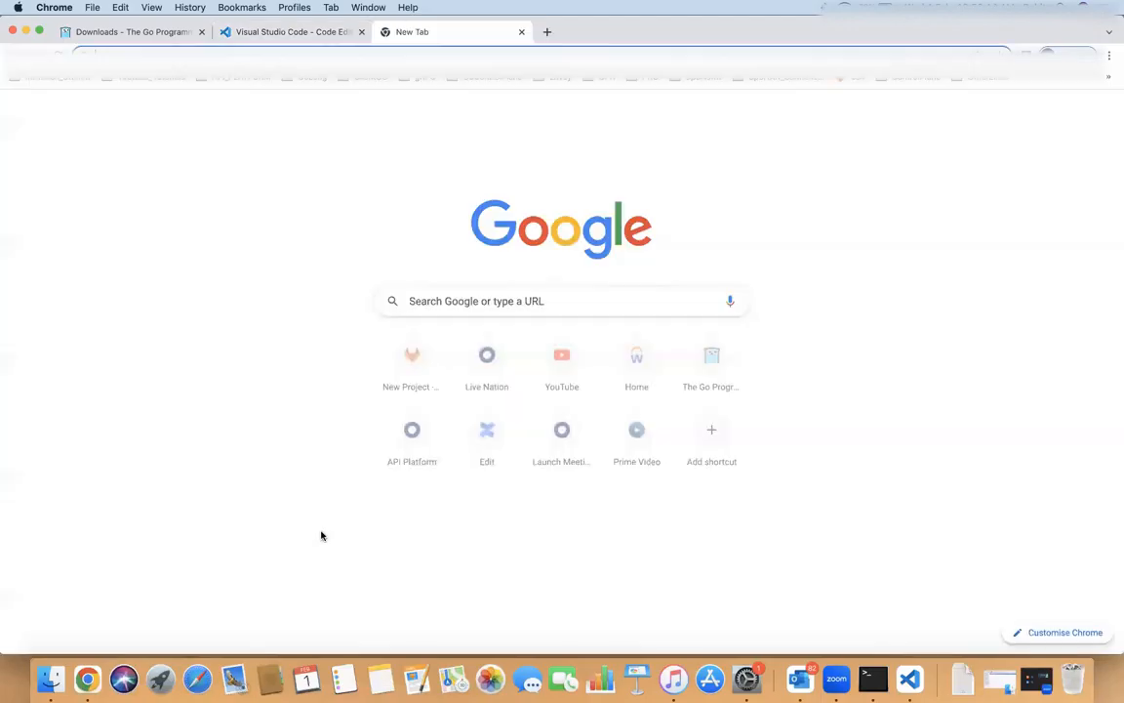
- Search 'go-delve' and land on the go-delve/delve GitHub repository README
text(go-deli)
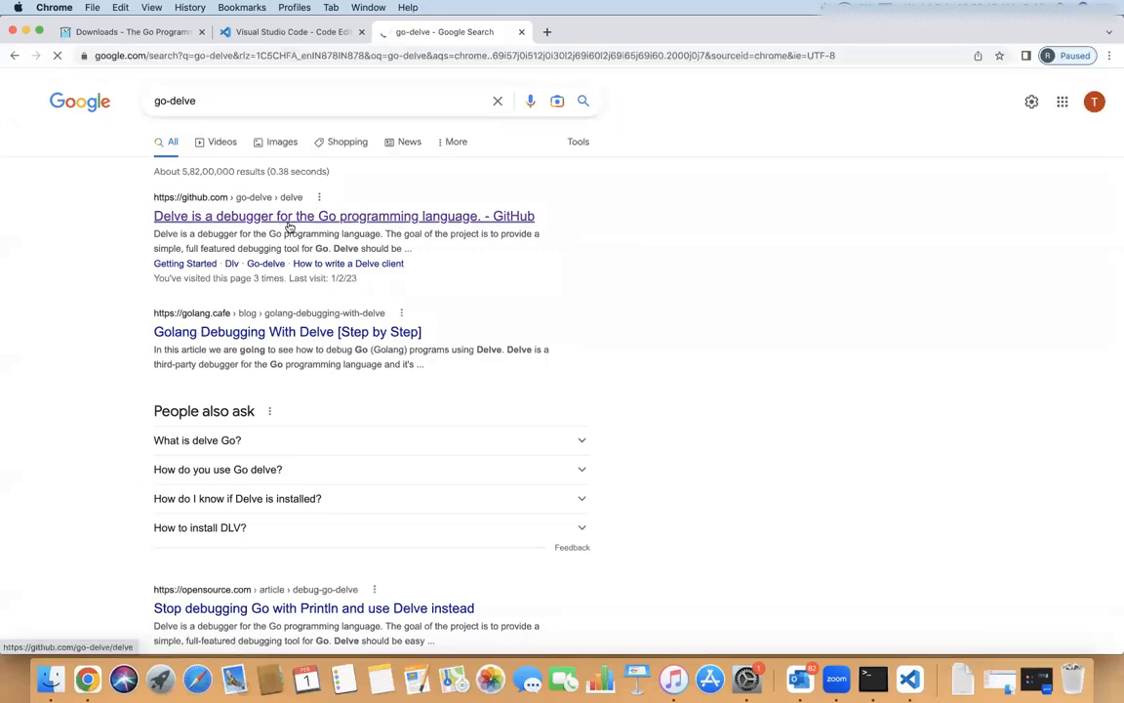
click(344, 215)
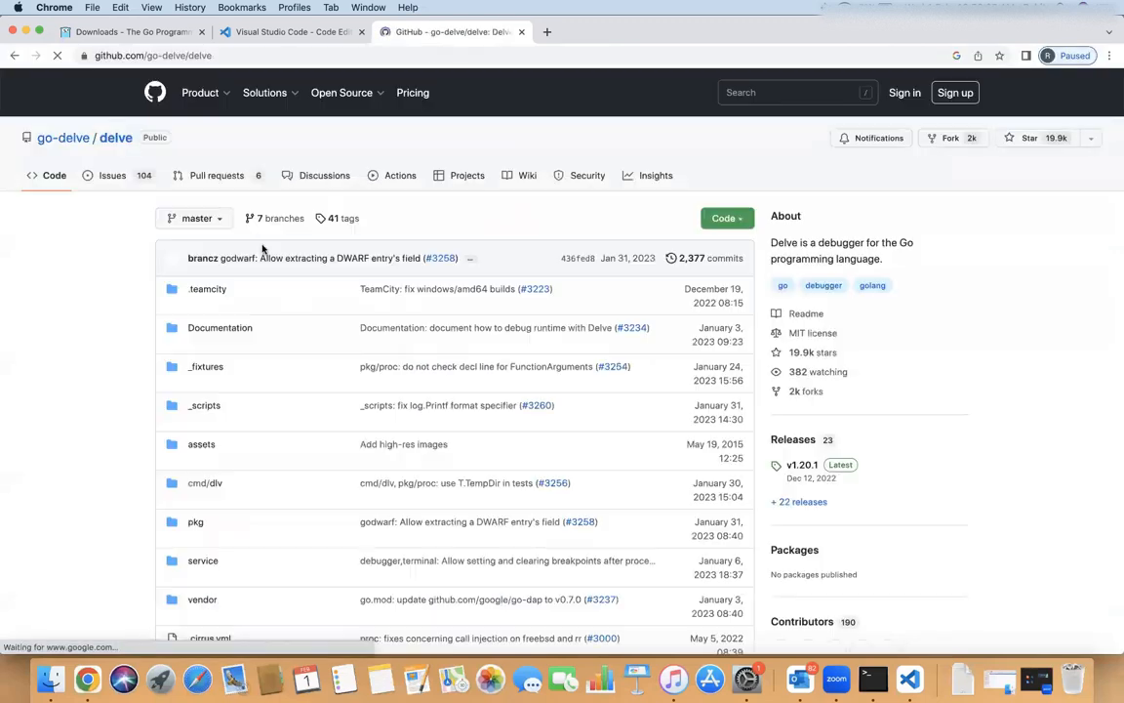
scroll(down, 3)
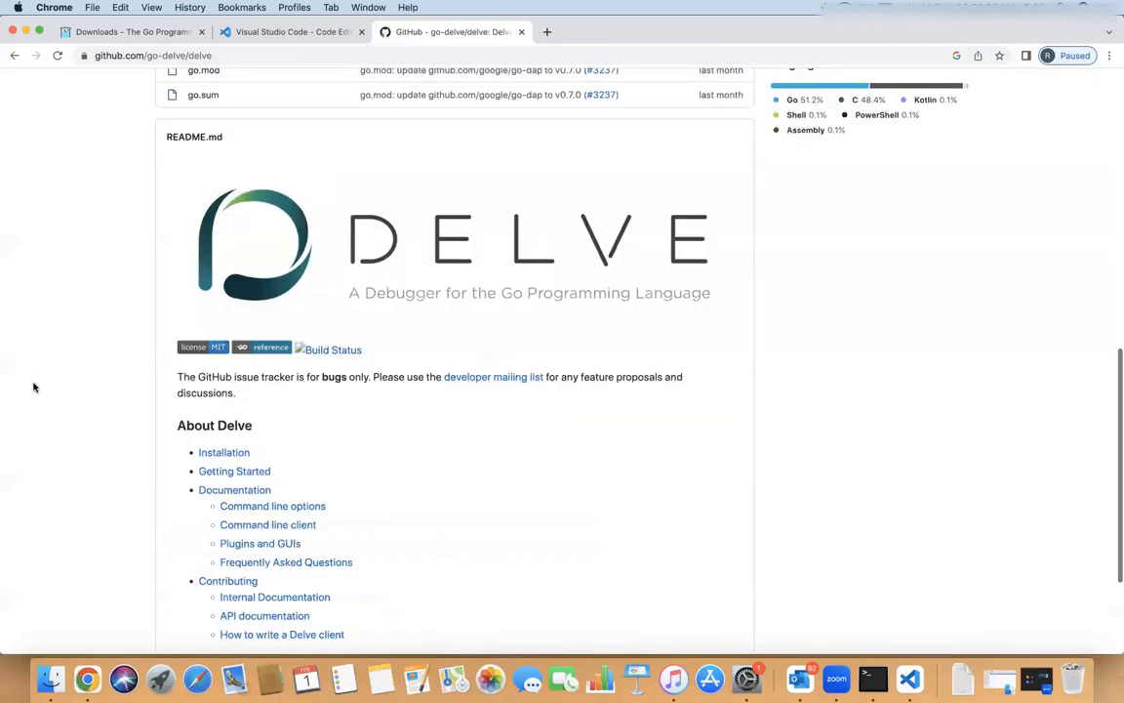
scroll(down, 3)
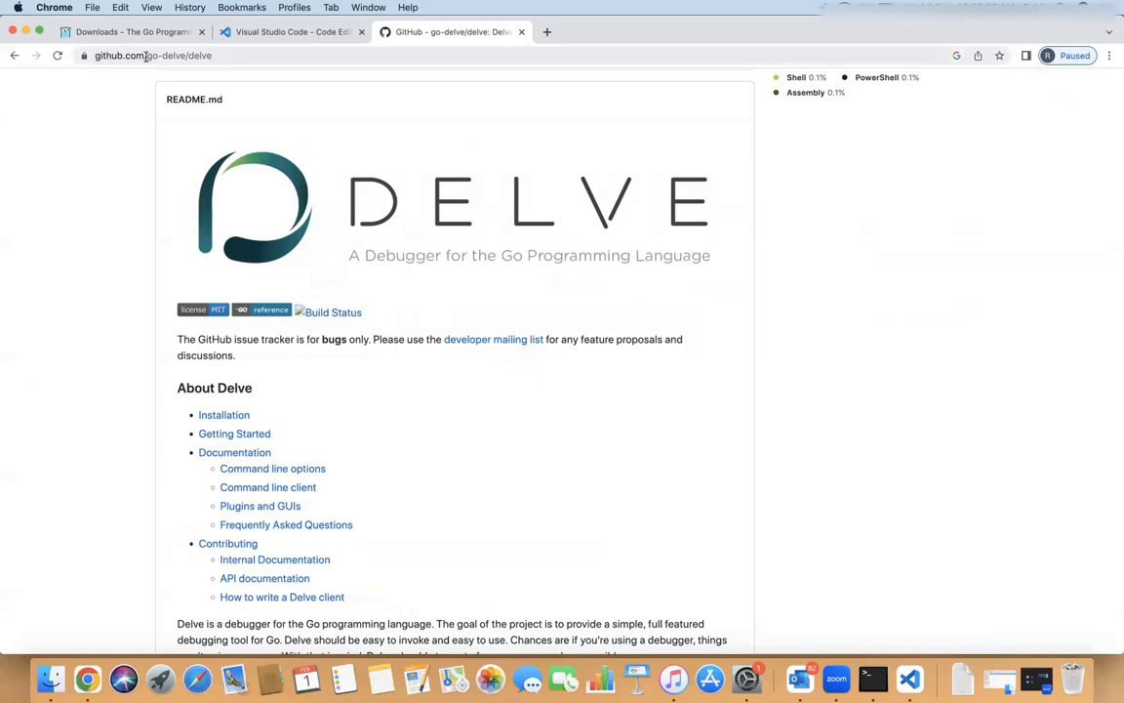
mouse_move(141, 287)
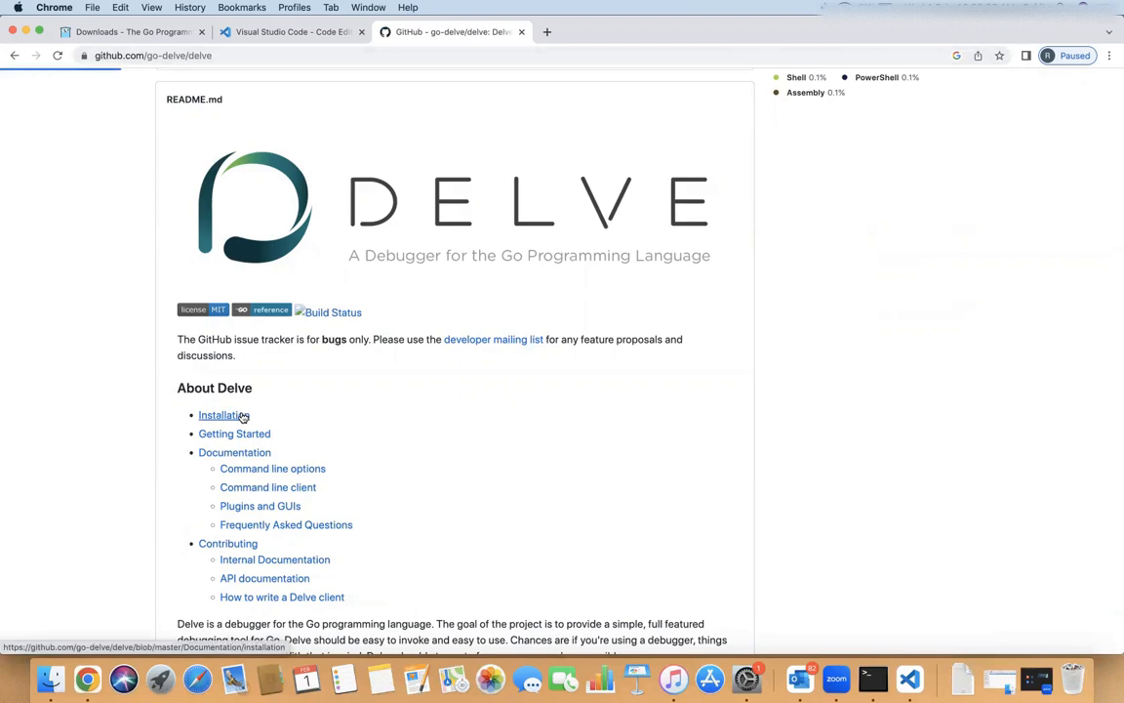
- Review Delve's Installation page including the install and macOS notes
click(223, 414)
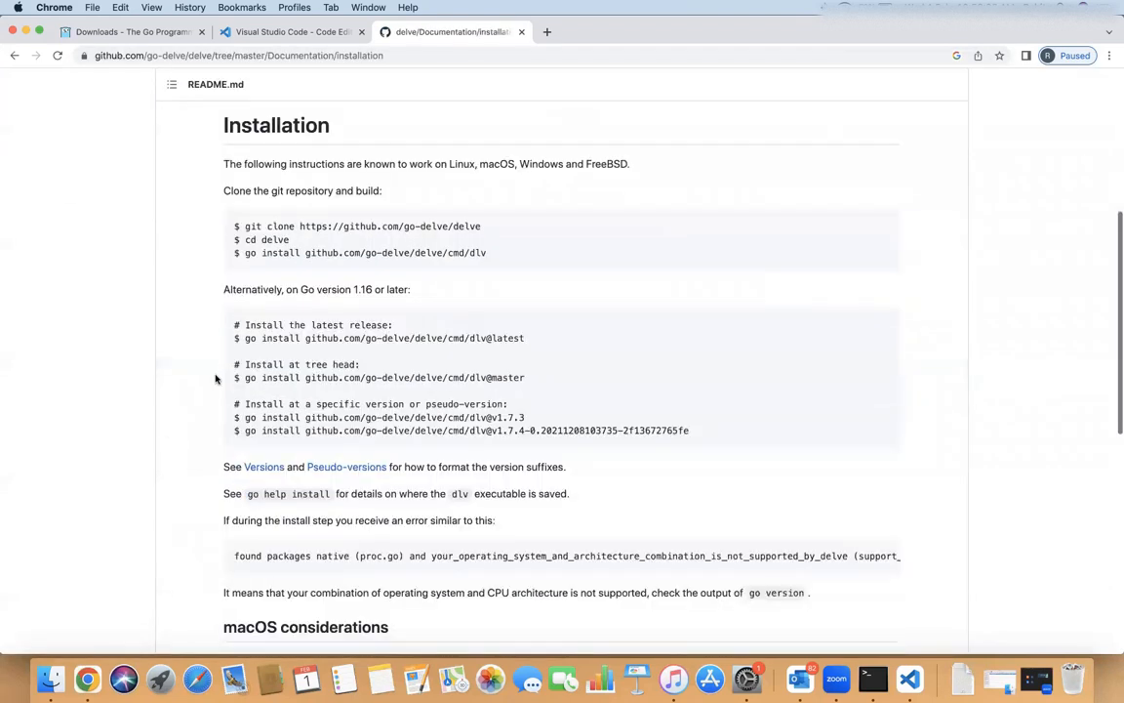
mouse_move(308, 383)
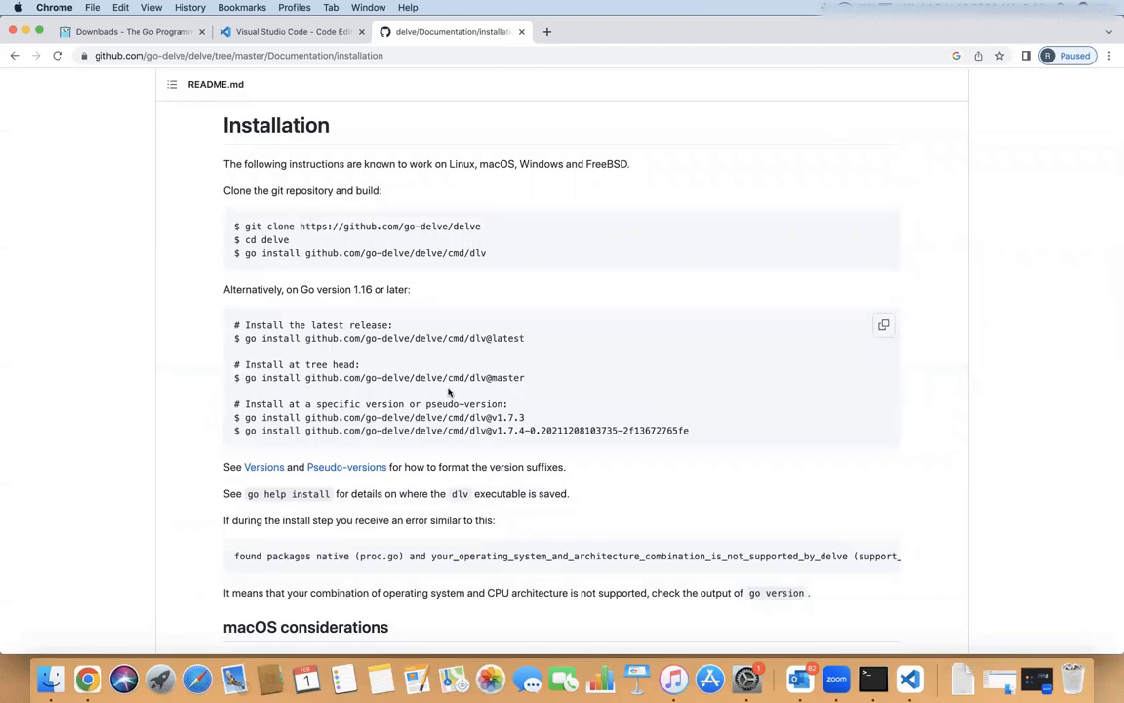
scroll(down, 3)
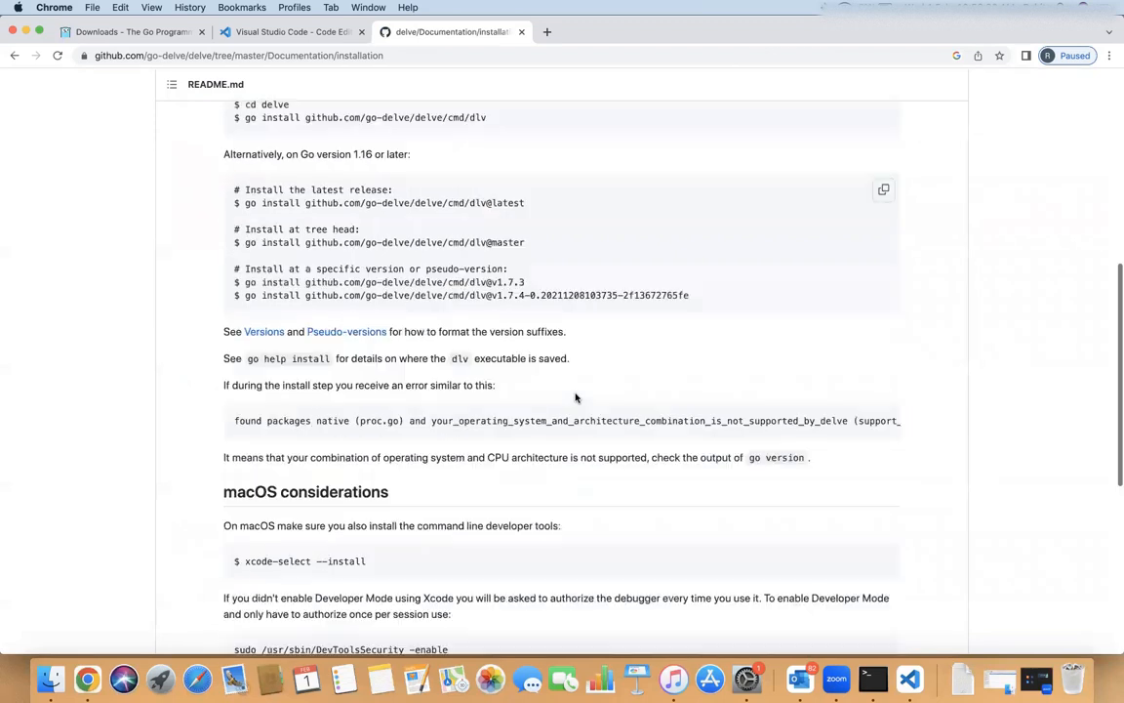
scroll(down, 3)
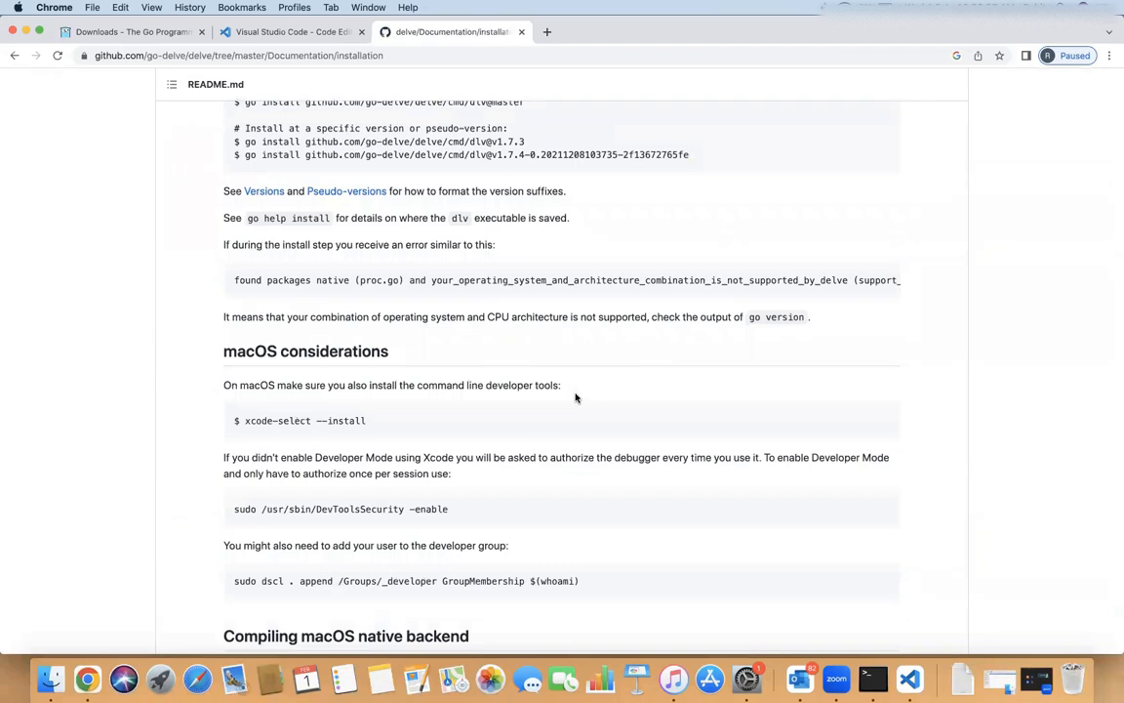
scroll(up, 3)
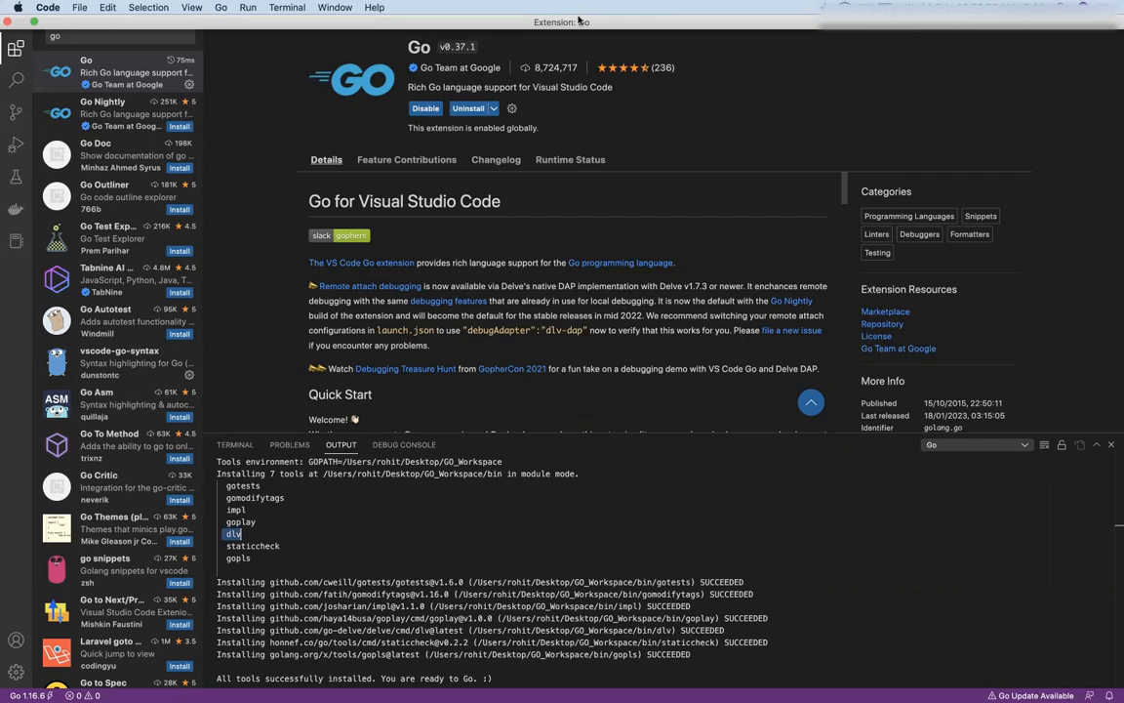
mouse_move(834, 61)
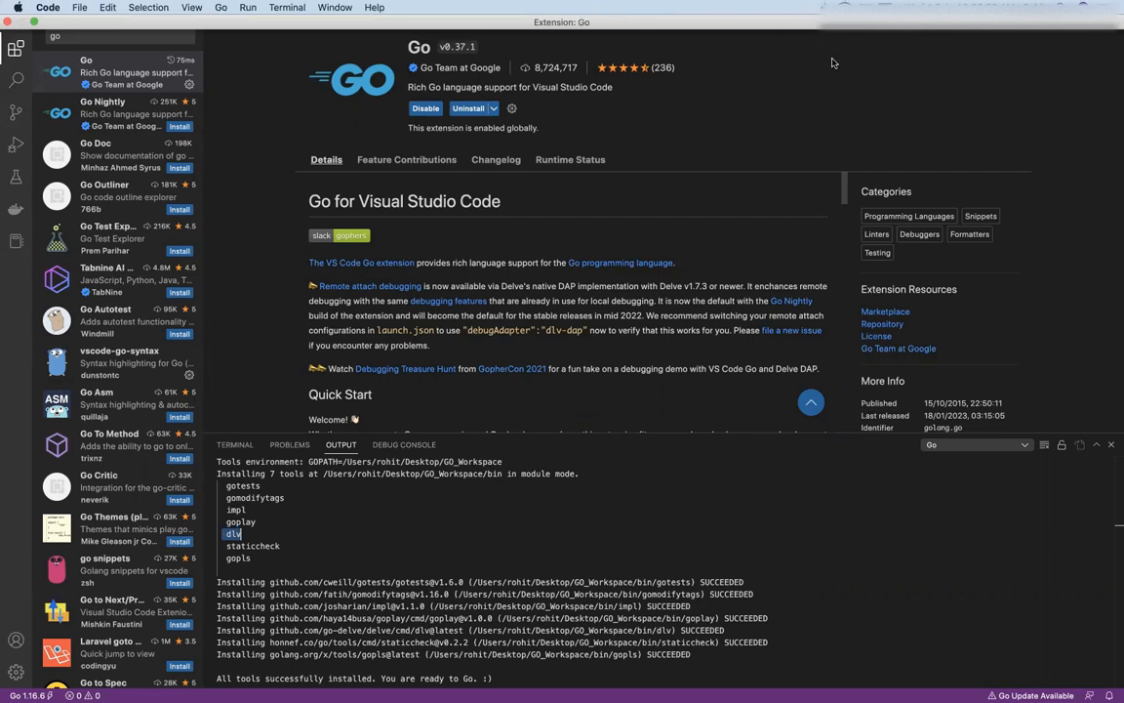